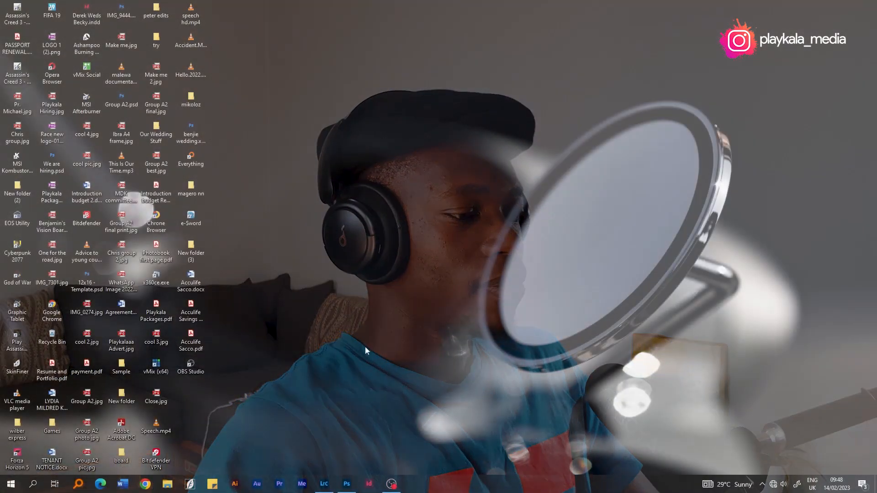
Step: Bring Lightroom Classic to the front from the taskbar, showing the unedited jam jar photo
click(324, 484)
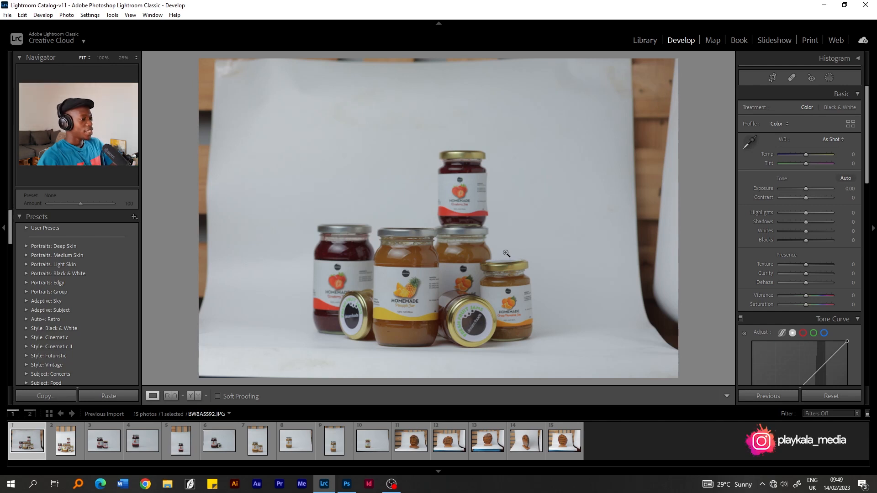
mouse_move(270, 351)
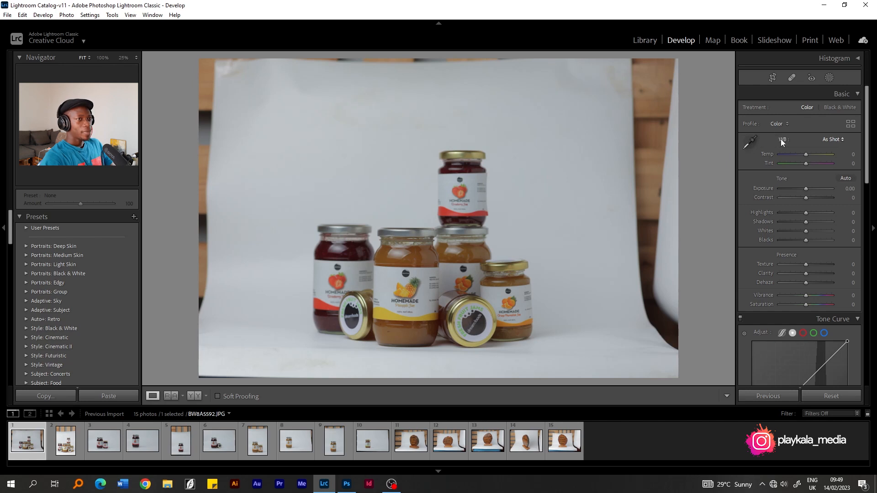
Step: Set a Custom white balance by sampling the grey backdrop, then view Before/After side by side
click(751, 143)
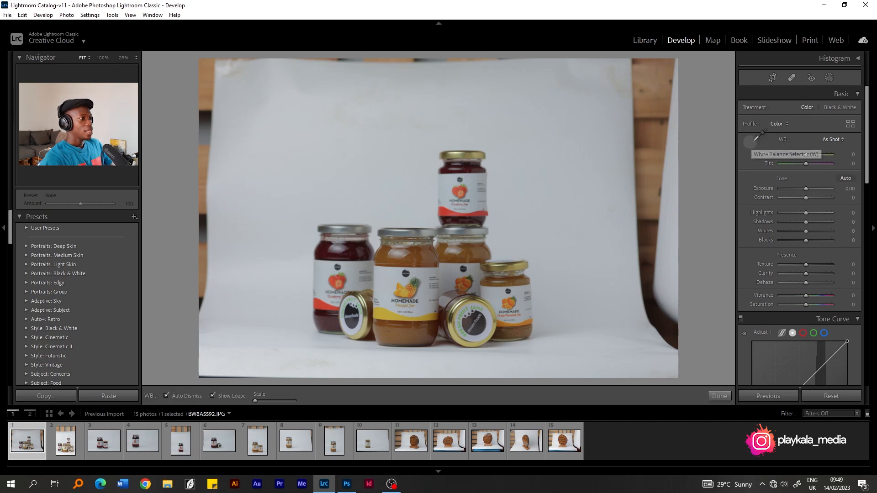
click(752, 142)
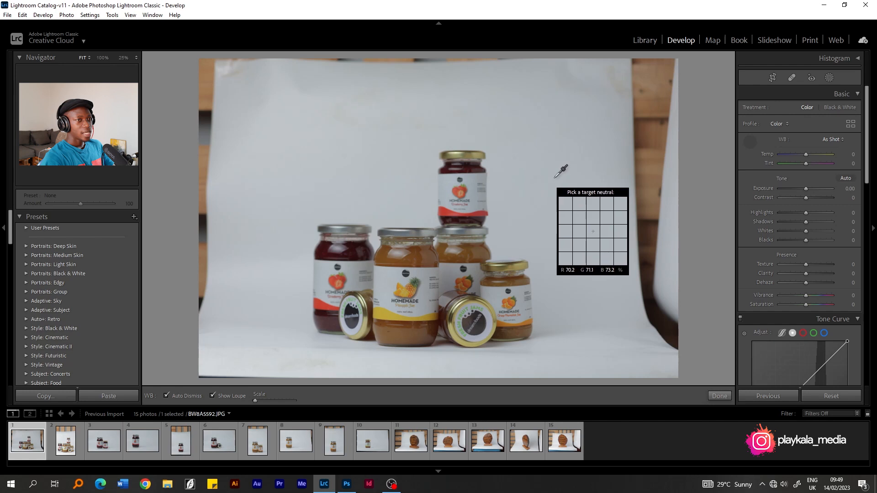
mouse_move(755, 139)
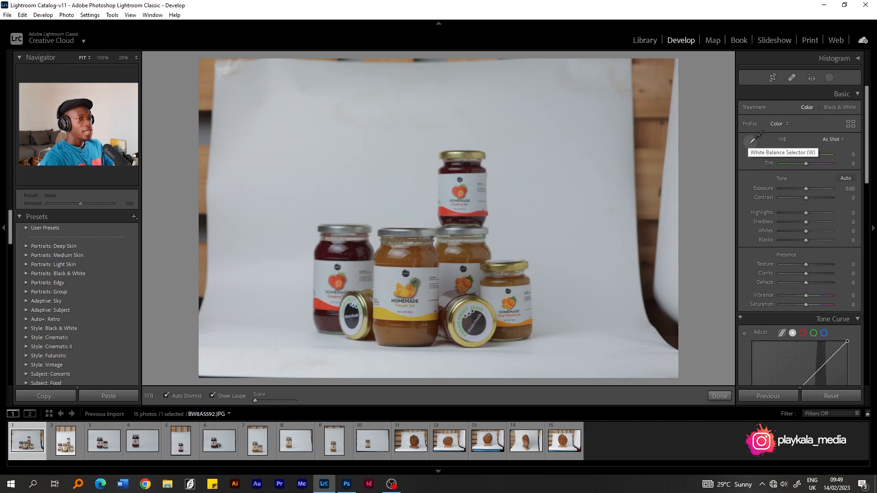
click(754, 139)
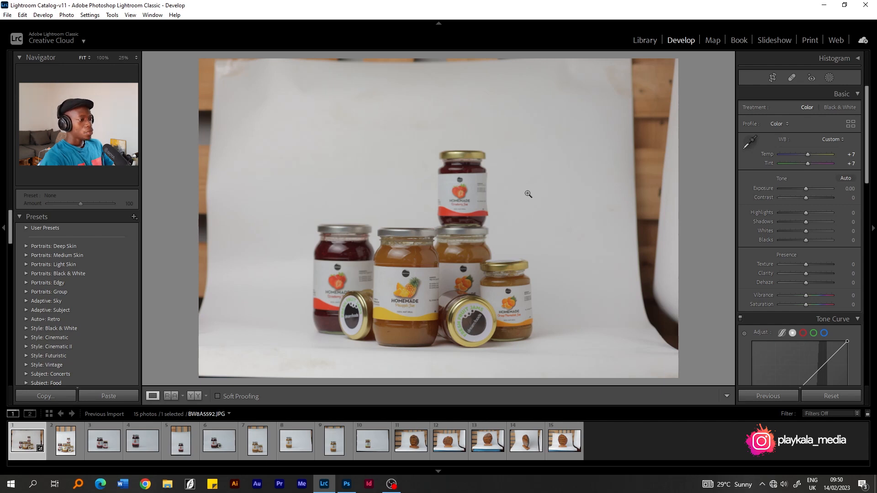
mouse_move(201, 396)
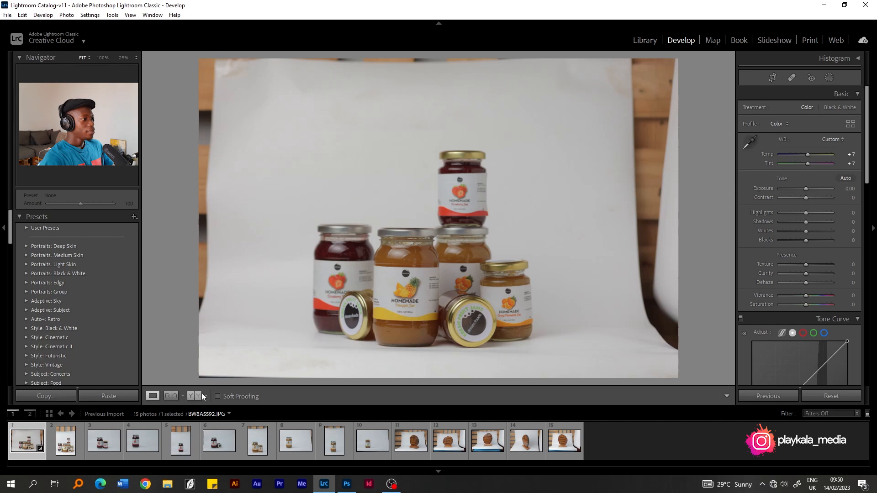
click(171, 396)
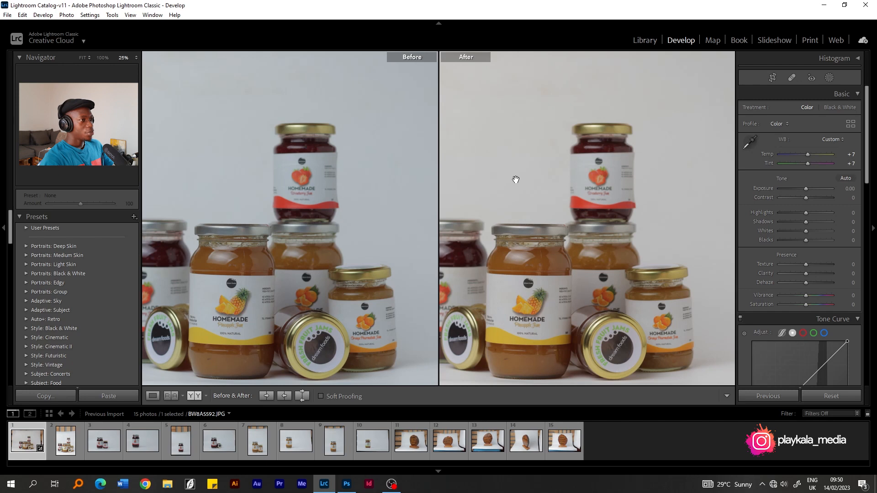
mouse_move(520, 174)
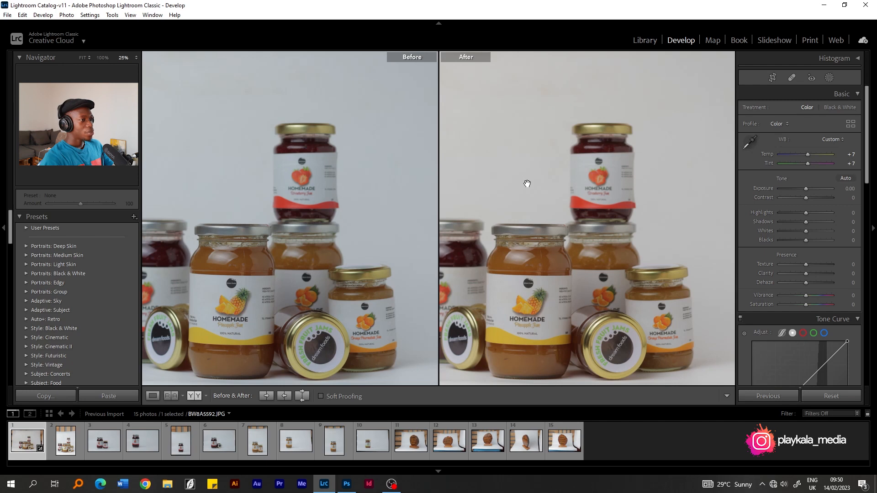
mouse_move(526, 179)
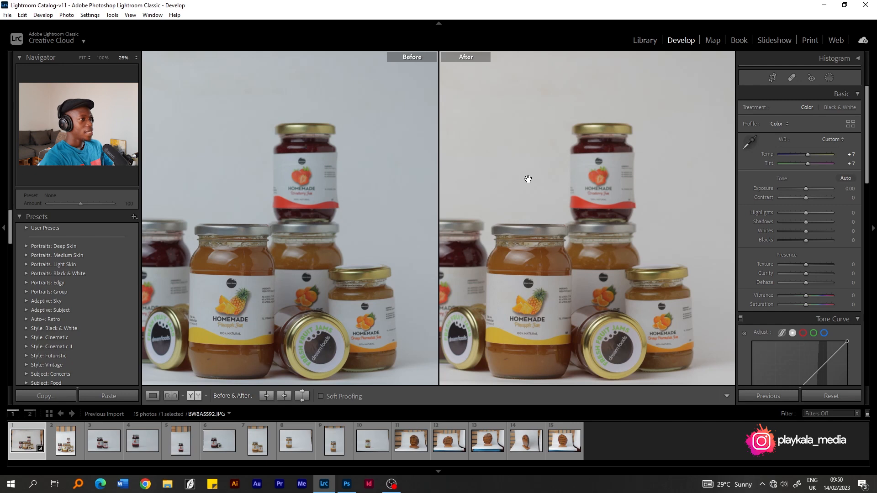
mouse_move(518, 184)
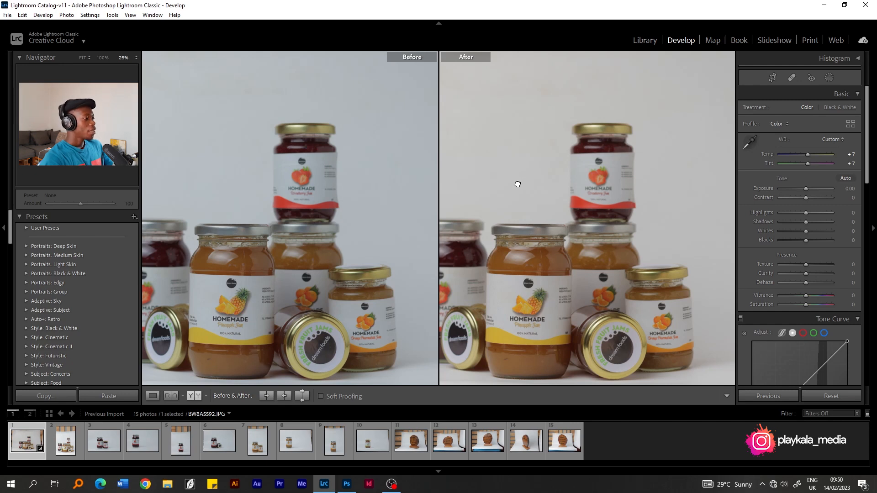
Step: Return to single-photo view, apply Auto tone, then raise exposure and highlights
click(152, 396)
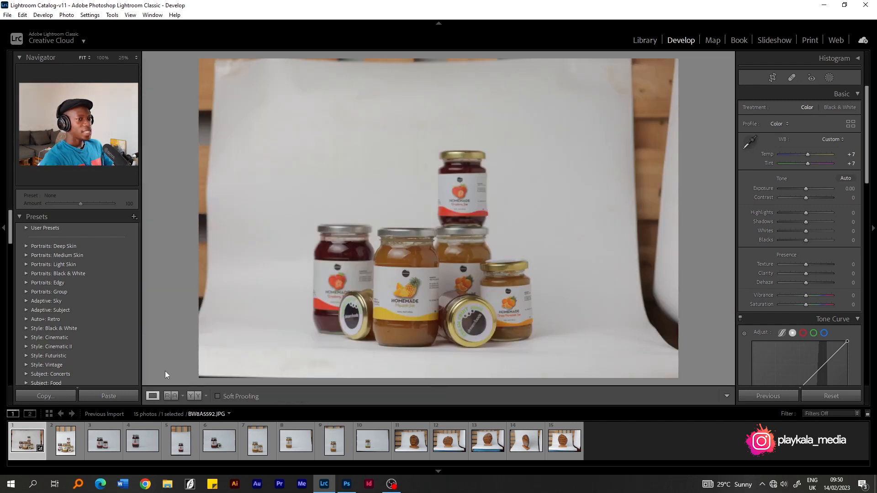
mouse_move(663, 219)
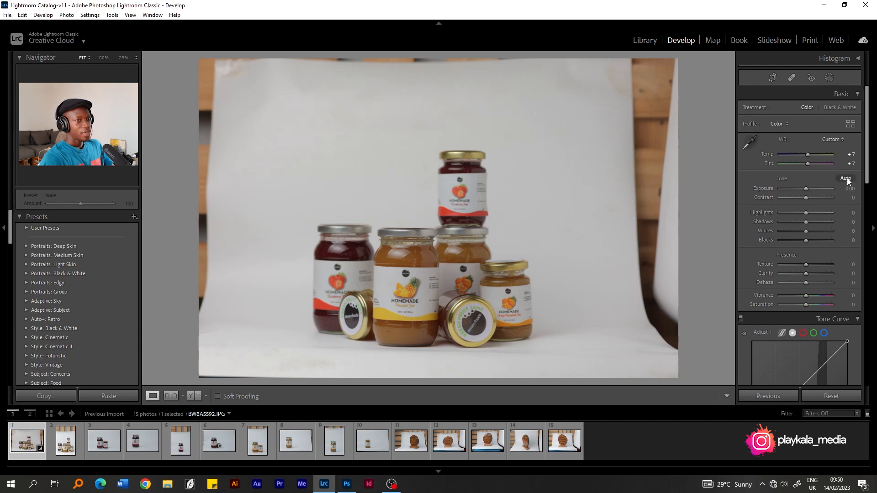
click(845, 179)
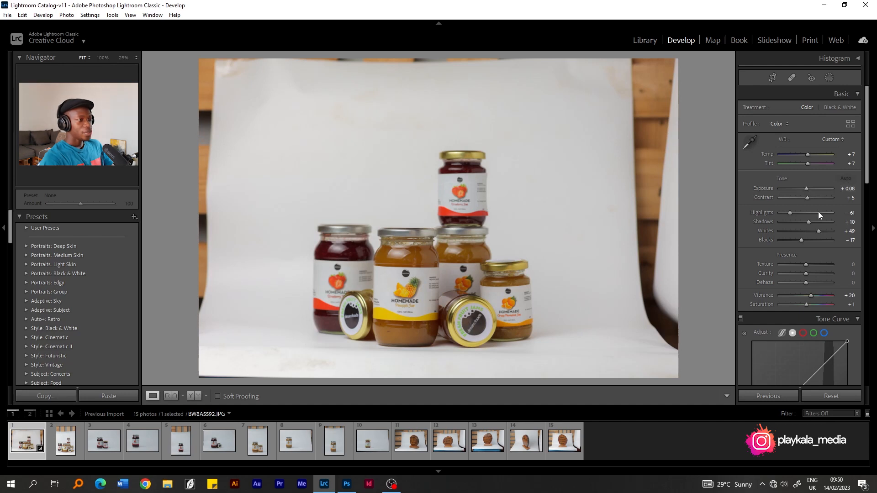
mouse_move(789, 224)
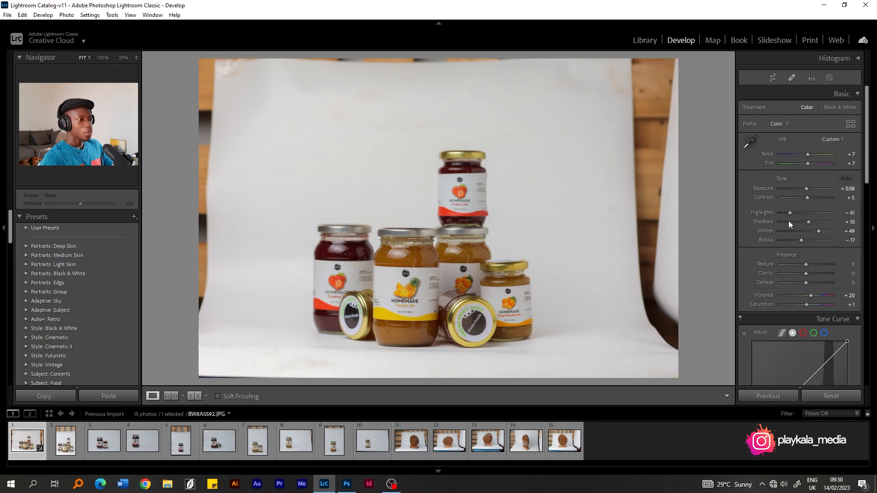
mouse_move(496, 239)
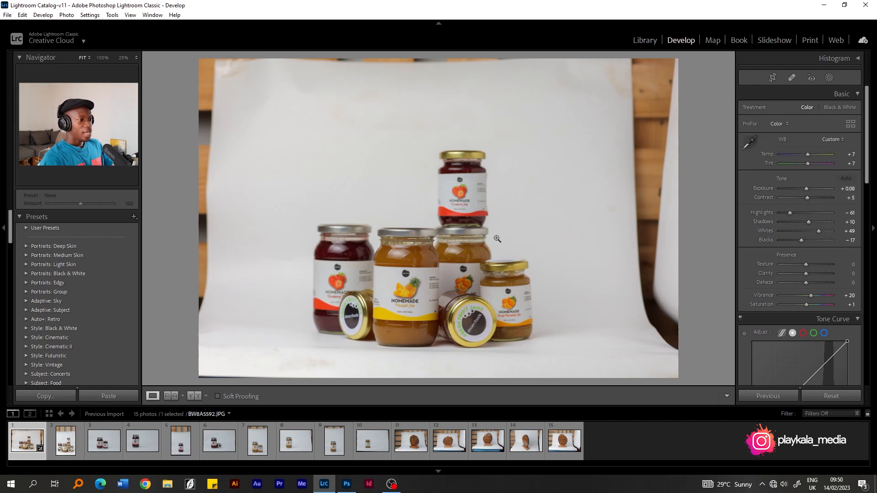
mouse_move(463, 235)
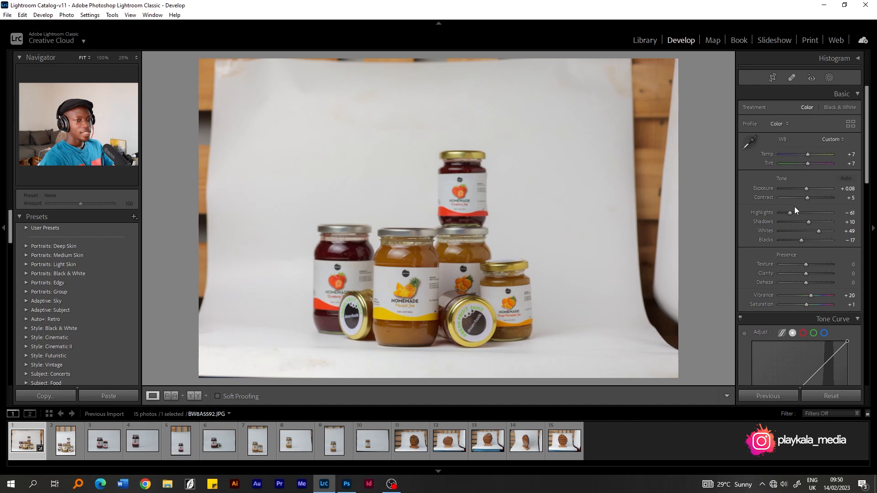
mouse_move(810, 238)
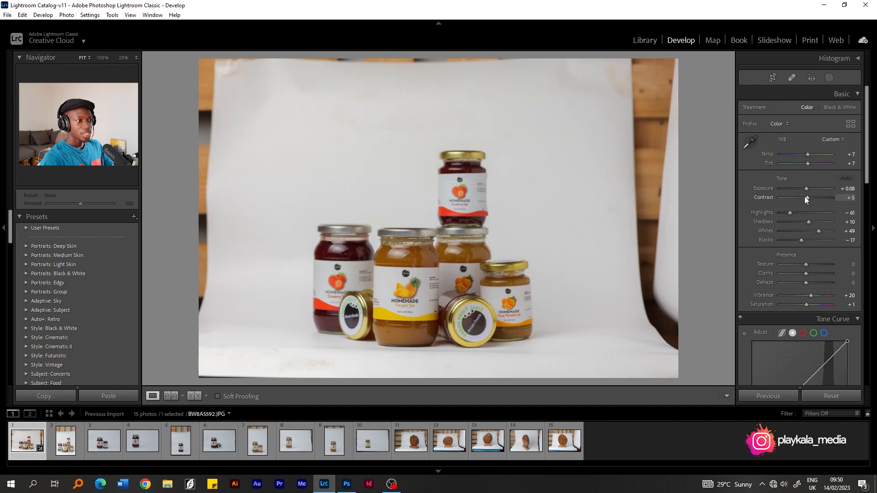
drag(806, 188, 810, 189)
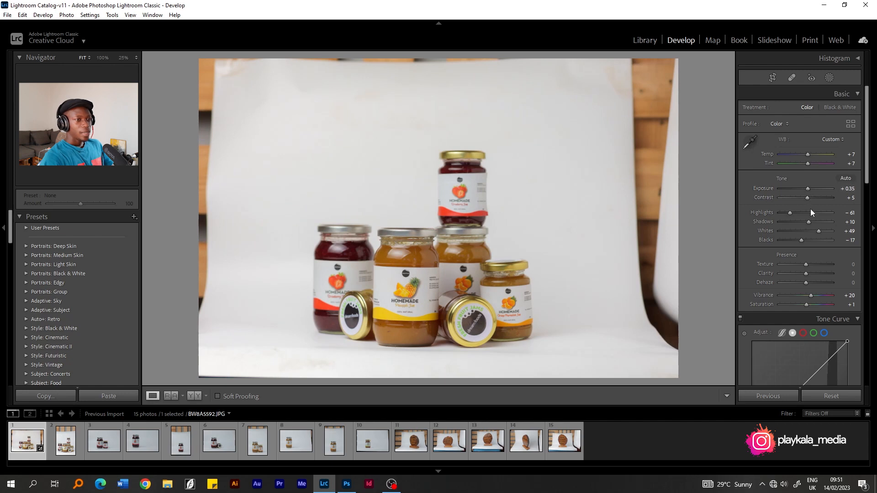
mouse_move(813, 213)
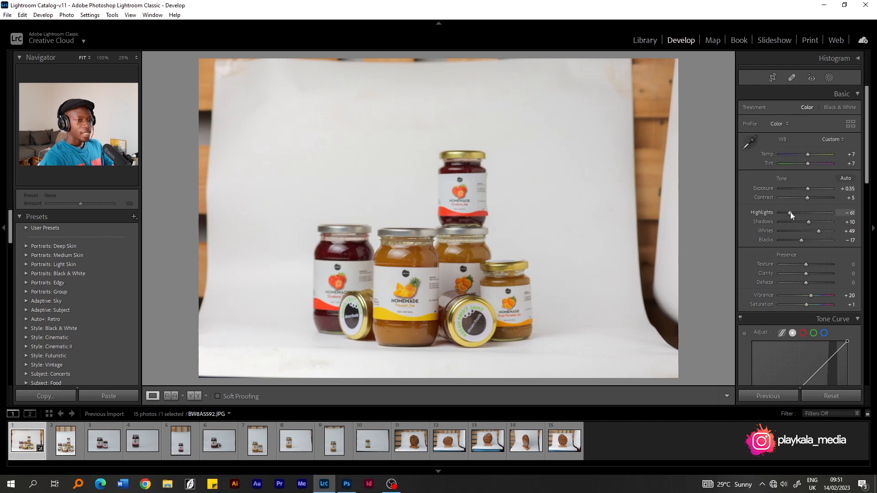
drag(789, 212, 795, 212)
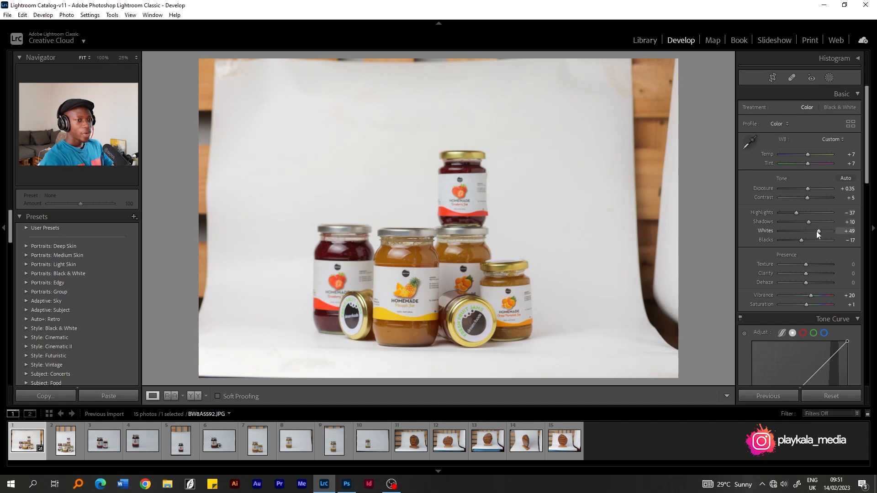
Step: Adjust the Whites slider back and forth, ending around +37 or higher
drag(818, 234, 815, 234)
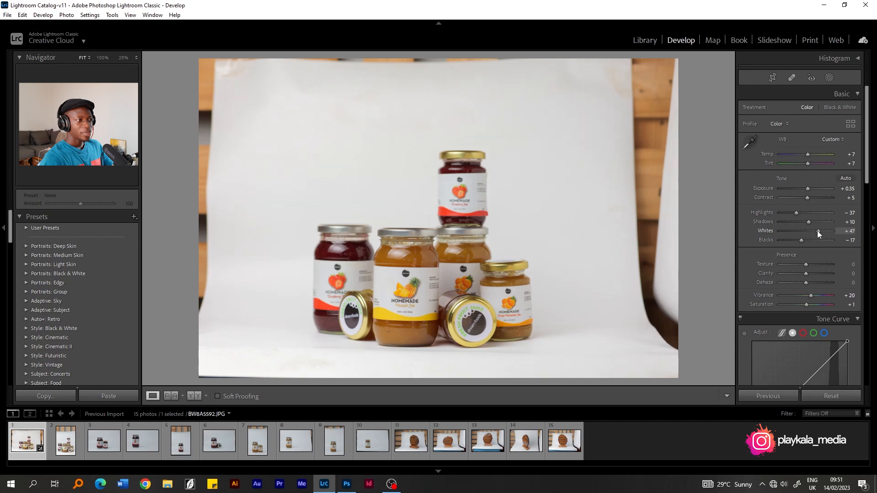
drag(817, 235, 822, 235)
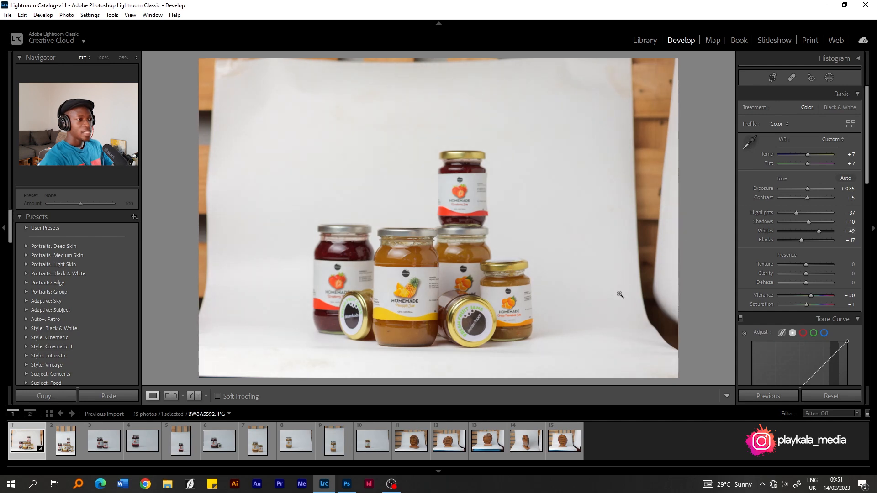
mouse_move(490, 155)
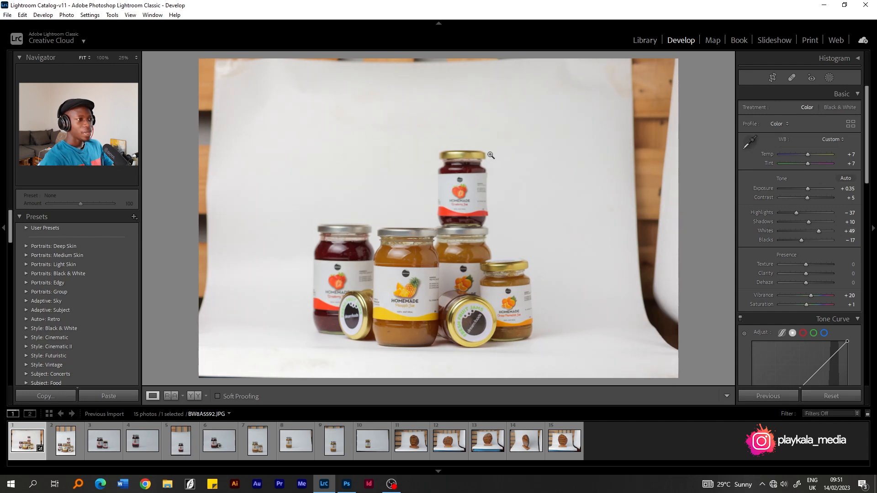
mouse_move(547, 197)
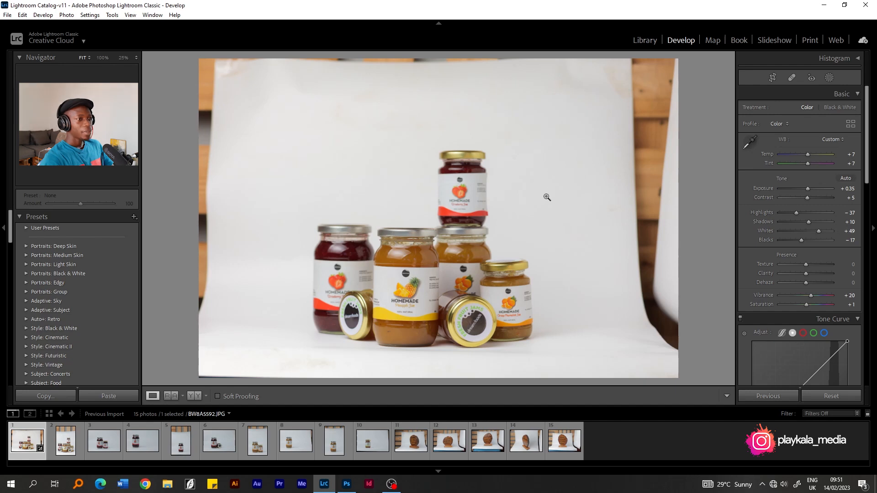
mouse_move(817, 232)
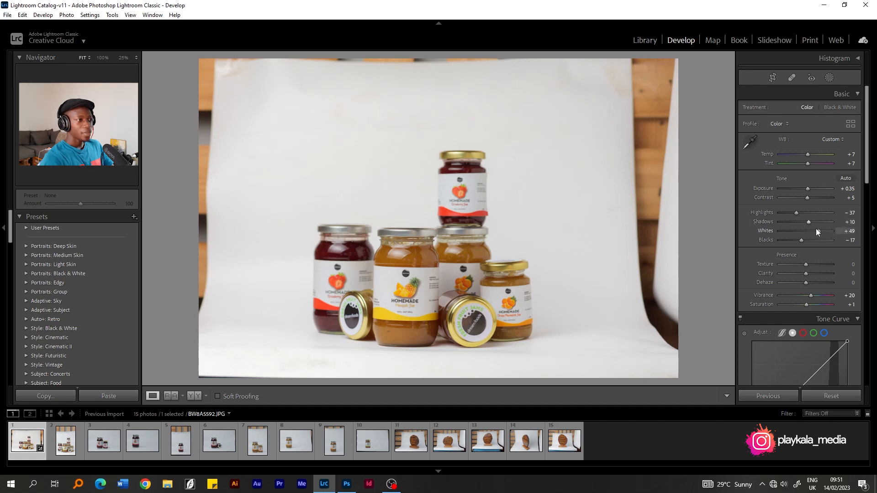
drag(830, 235, 801, 235)
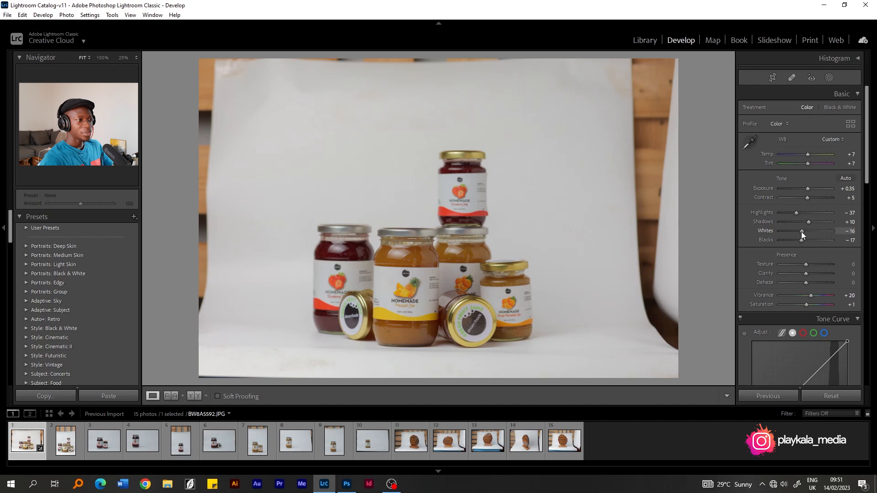
drag(801, 235, 815, 234)
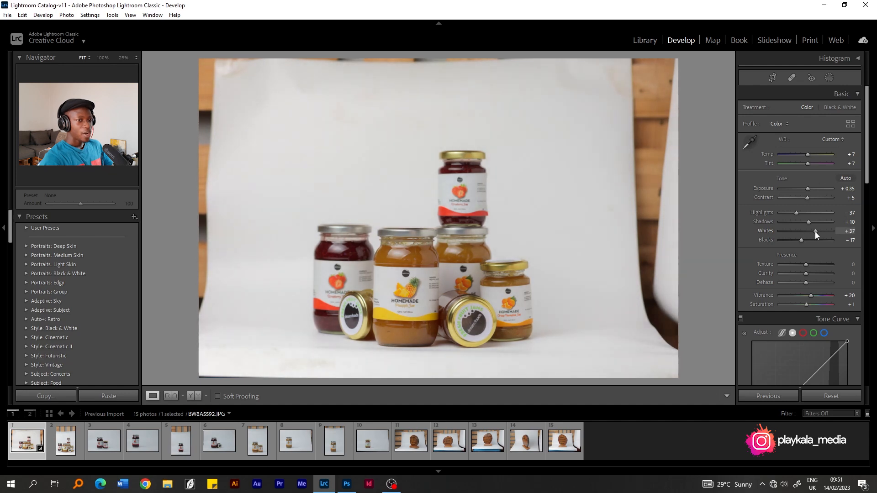
drag(814, 233, 823, 233)
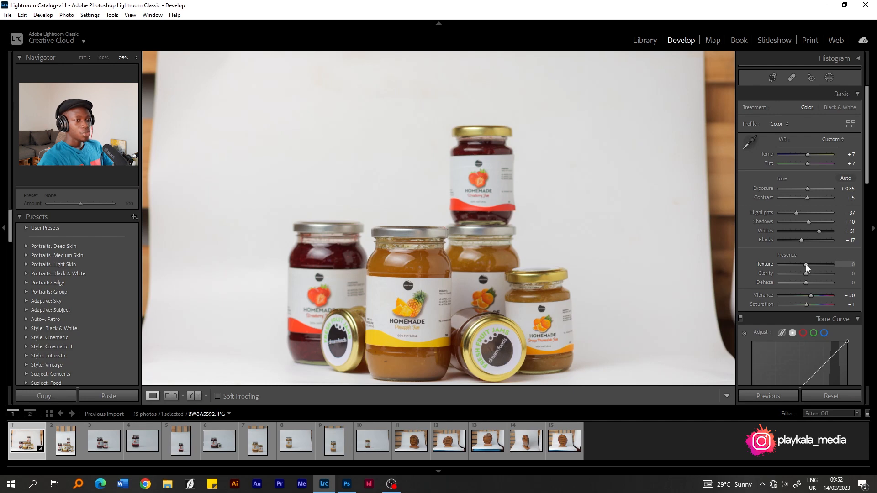
Step: Set Texture to +9, try Clarity at -26 then back to 0, and set Dehaze +7
drag(805, 268, 808, 267)
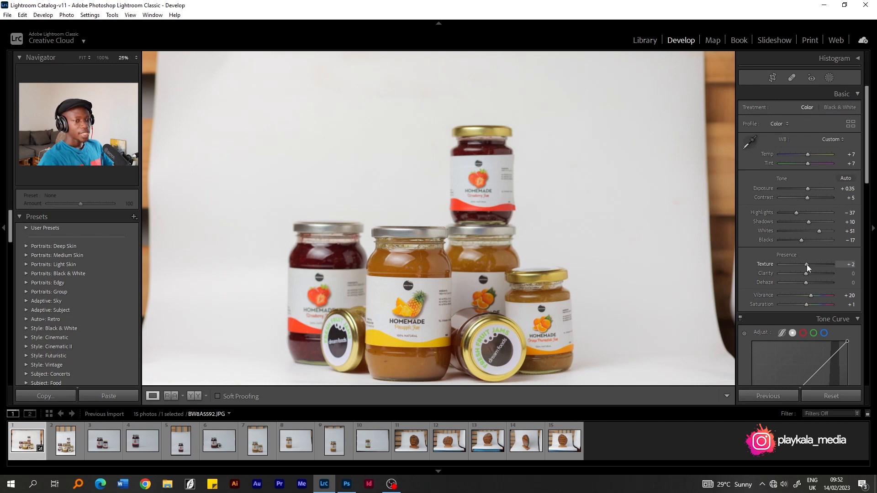
drag(806, 267, 812, 268)
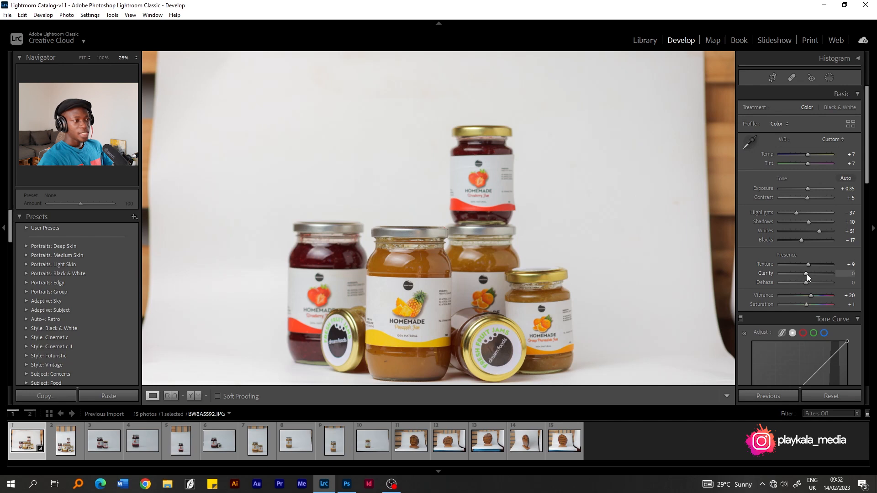
drag(818, 274, 800, 273)
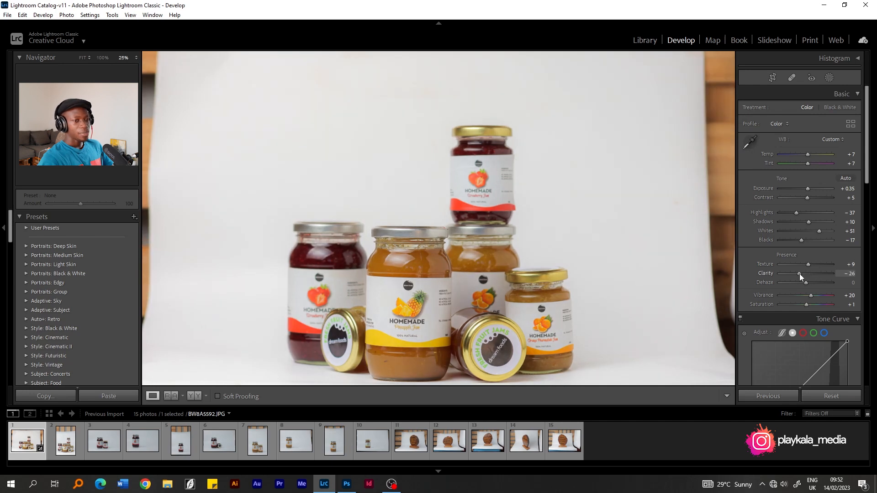
drag(799, 274, 807, 274)
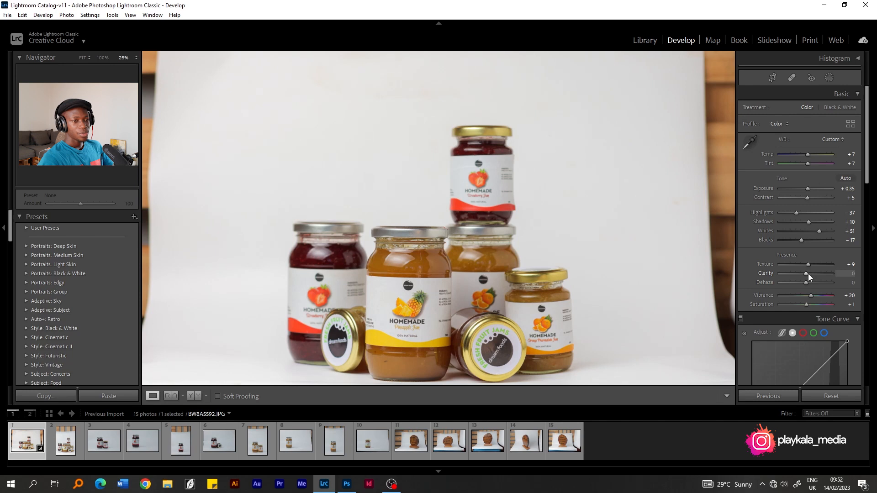
mouse_move(808, 284)
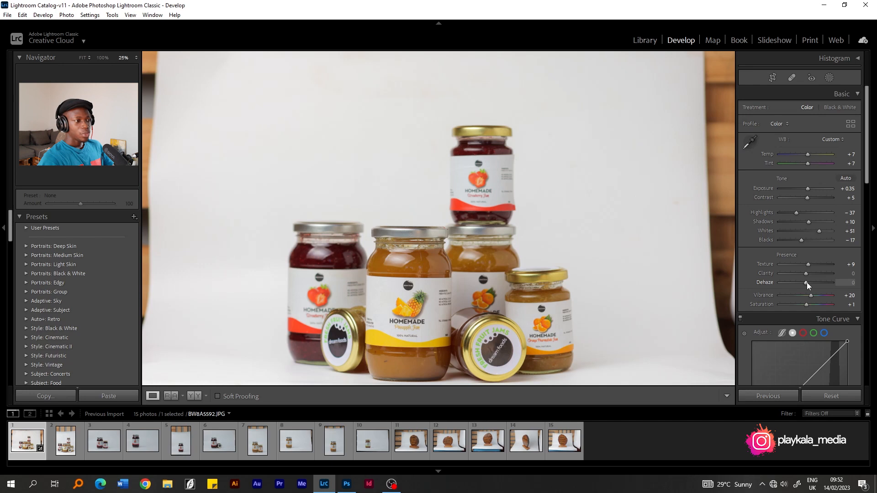
drag(805, 282, 811, 283)
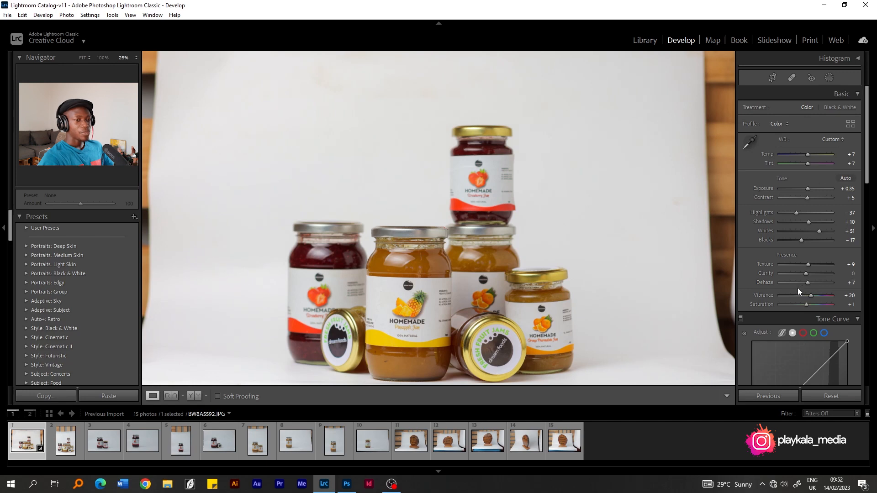
mouse_move(807, 290)
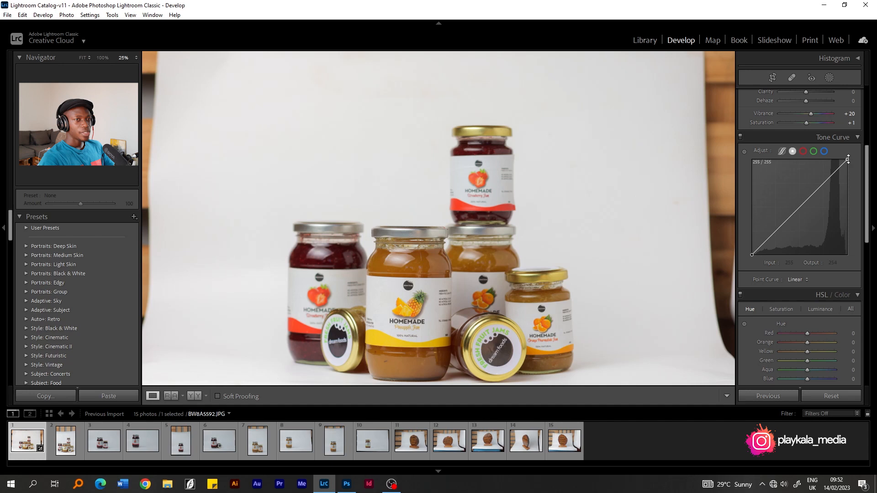
Step: Move the tone curve's top point to input 227 and bottom point to input 8, output 0
drag(847, 159, 844, 162)
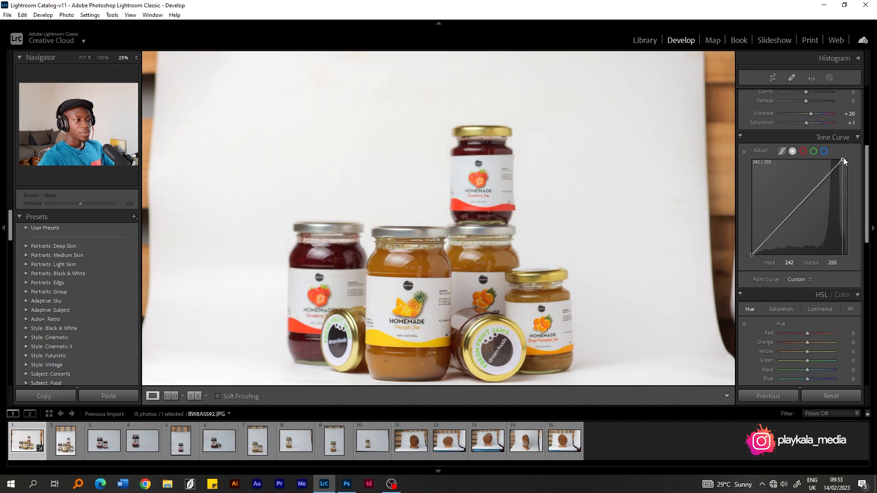
drag(845, 161, 839, 161)
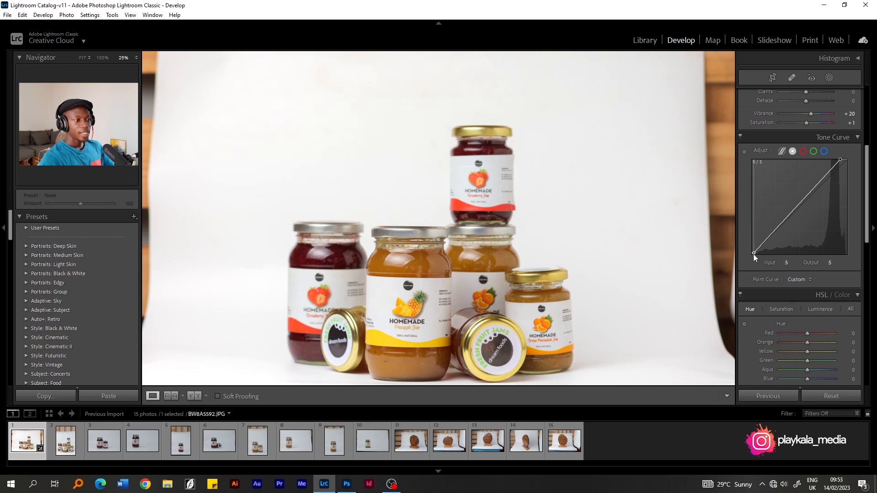
drag(754, 252, 754, 254)
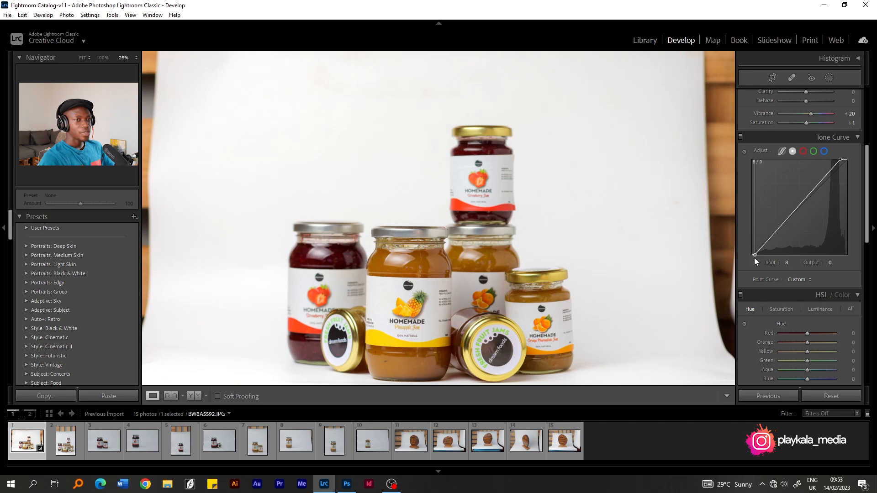
drag(840, 161, 838, 161)
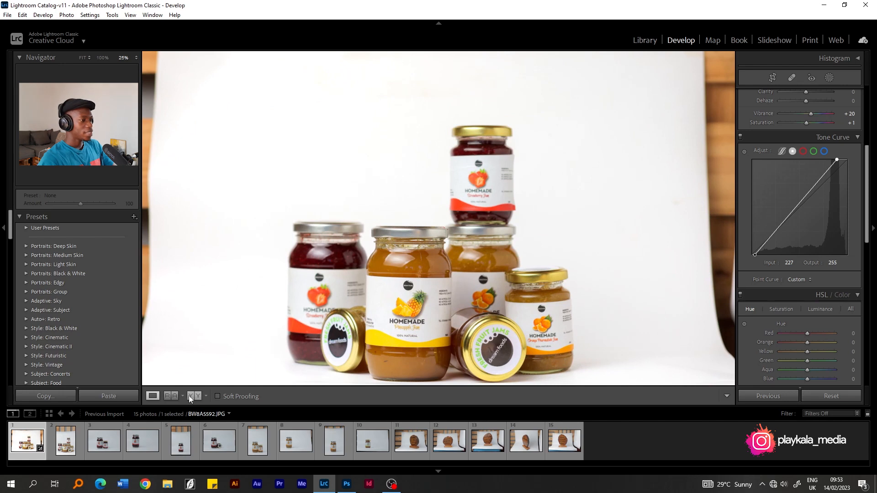
Step: Compare Before/After, return to Loupe view, and pick the edited lead photo in the filmstrip
click(172, 396)
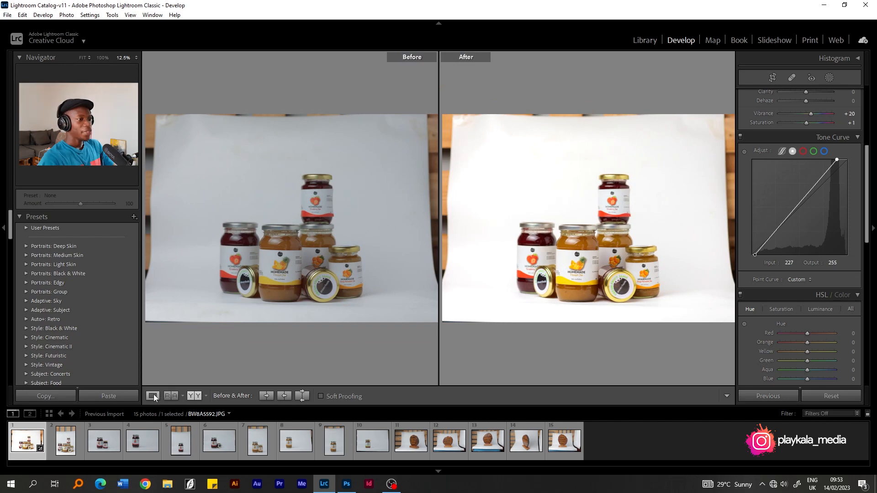
click(152, 396)
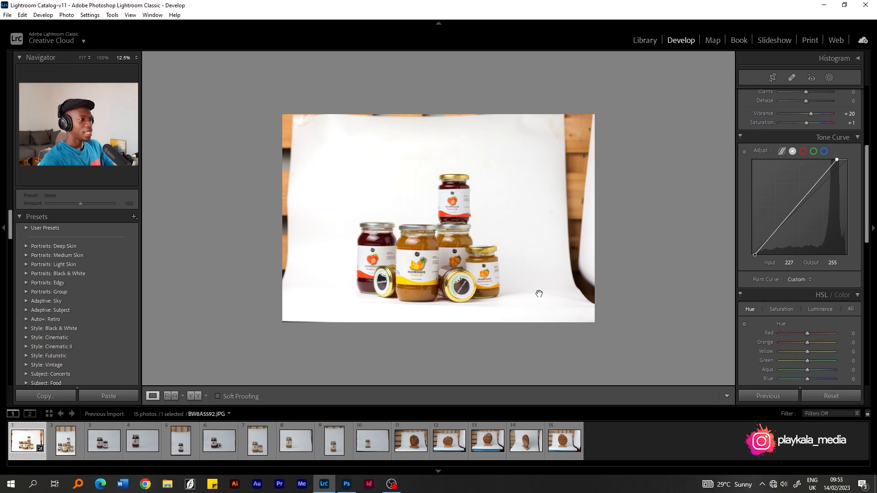
mouse_move(341, 285)
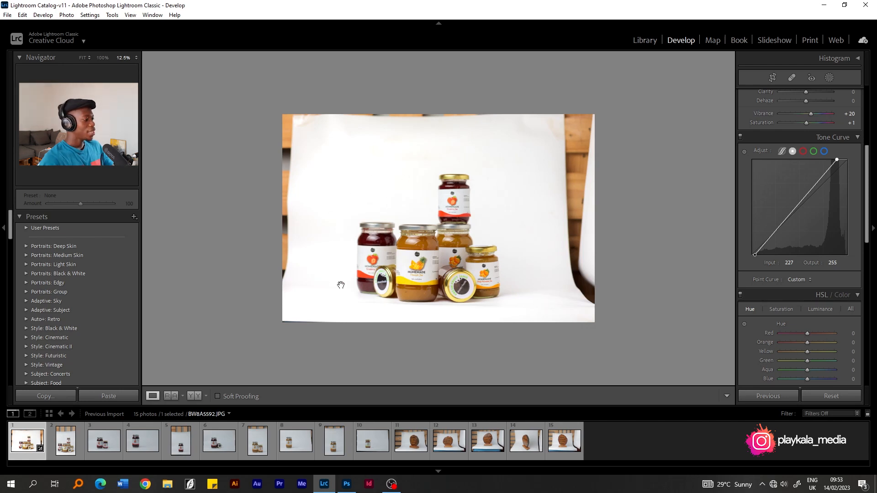
mouse_move(316, 362)
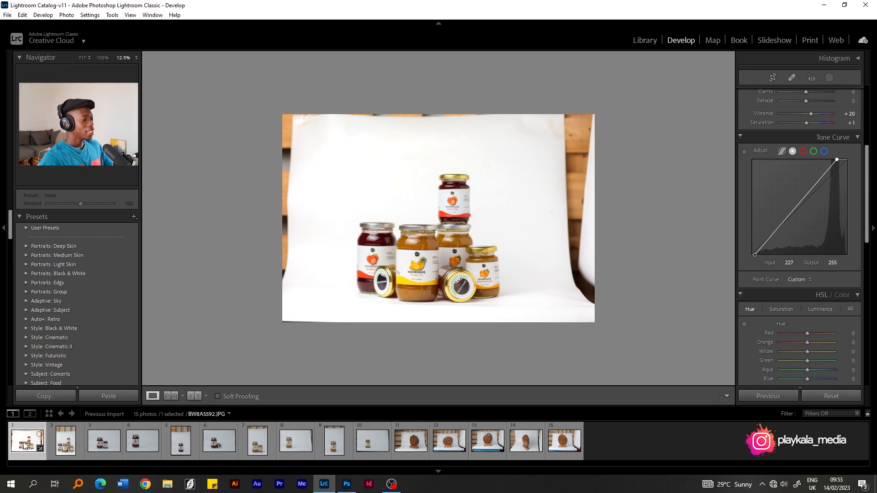
mouse_move(27, 445)
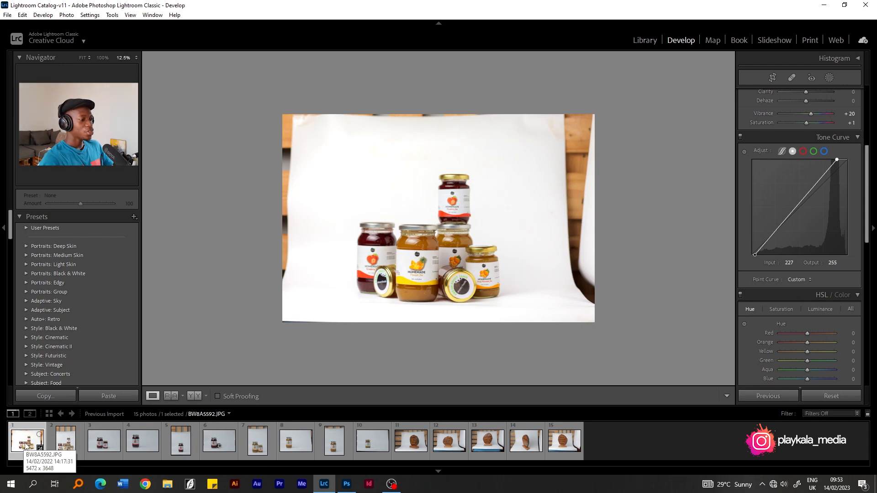
click(564, 439)
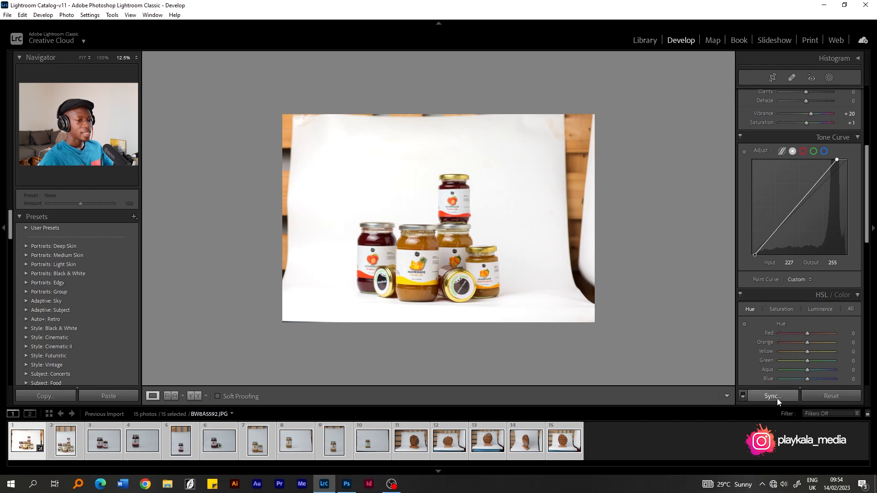
Step: Synchronize the lead photo's settings to all 15 photos, then browse to the tall jar shot
click(771, 396)
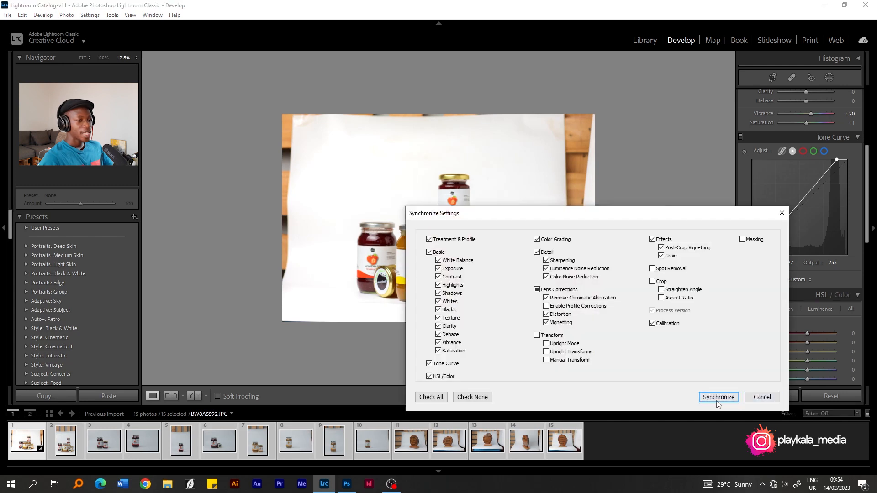
click(718, 397)
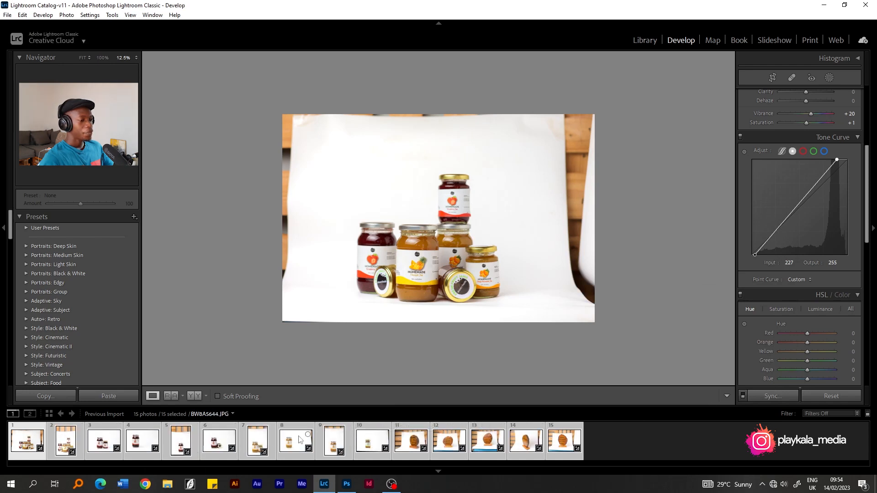
click(563, 441)
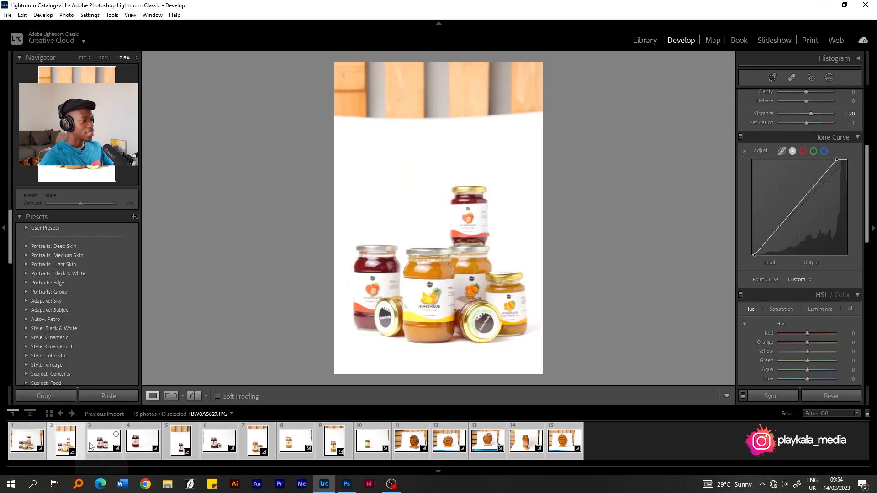
click(142, 441)
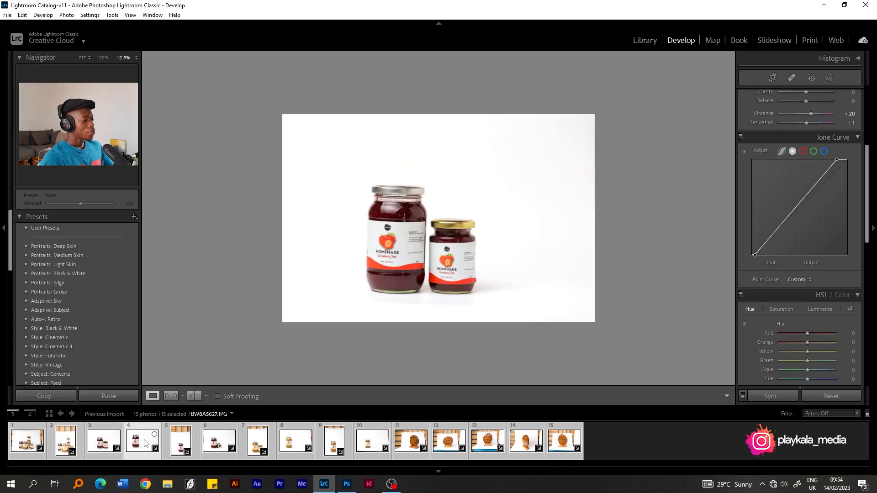
click(64, 440)
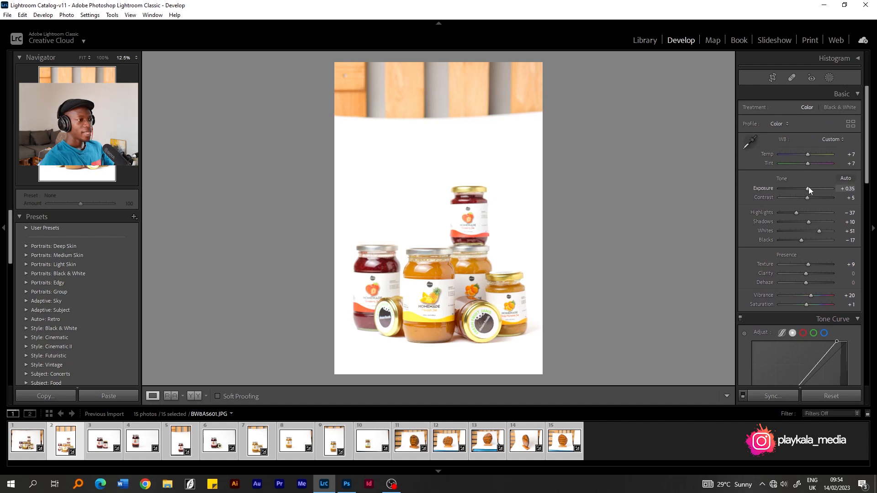
Step: Reset exposure to zero and lower the whites on the tall jar photo
double_click(810, 188)
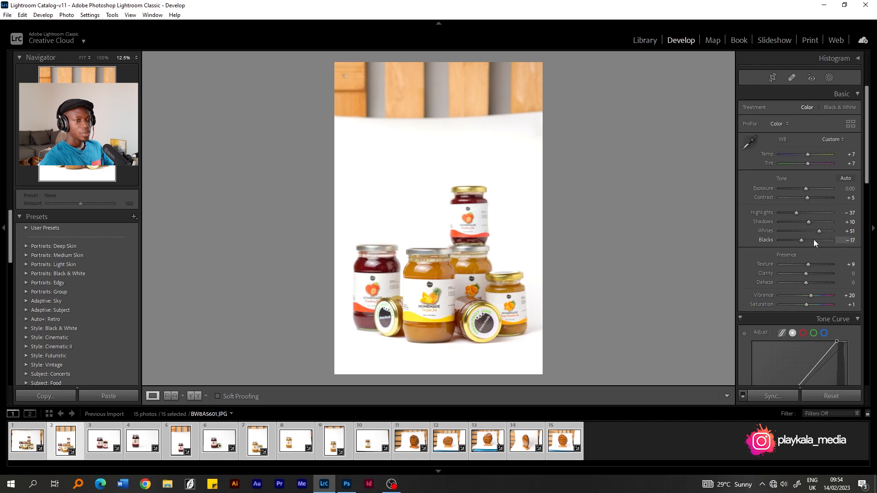
drag(825, 231, 815, 231)
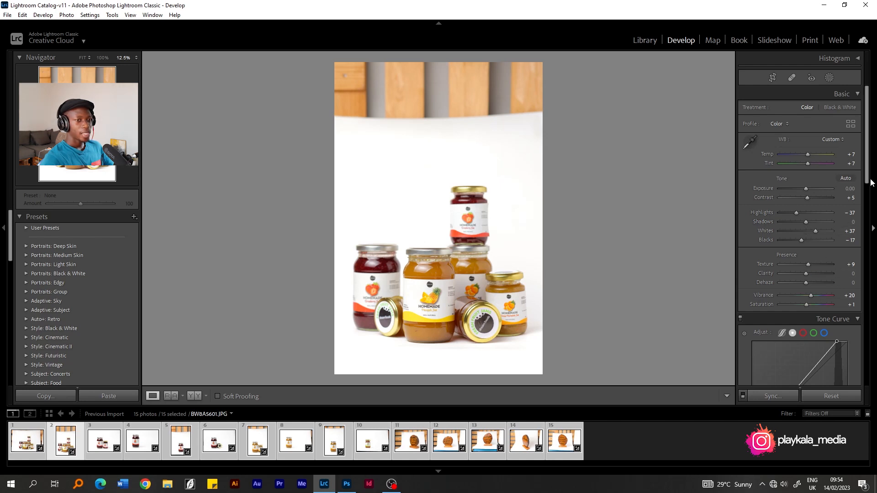
scroll(down, 3)
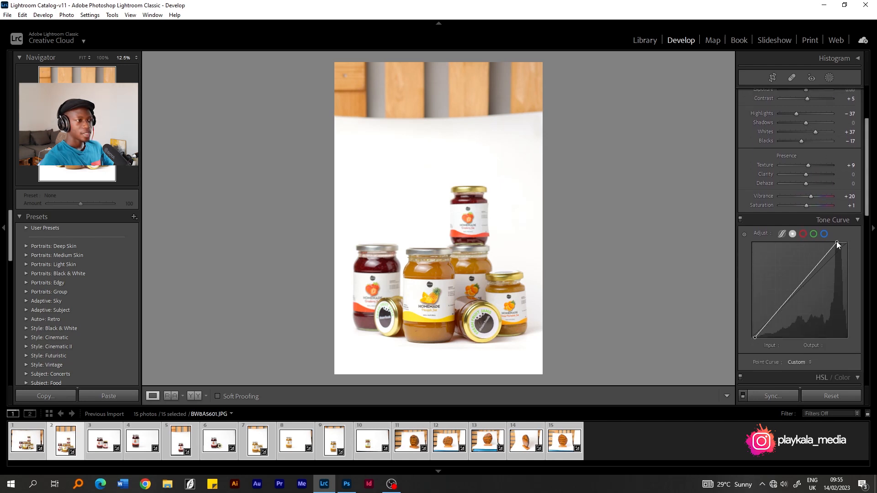
Step: Raise the tone curve's top point to output 255, then open the two strawberry jars photo
drag(839, 245, 842, 245)
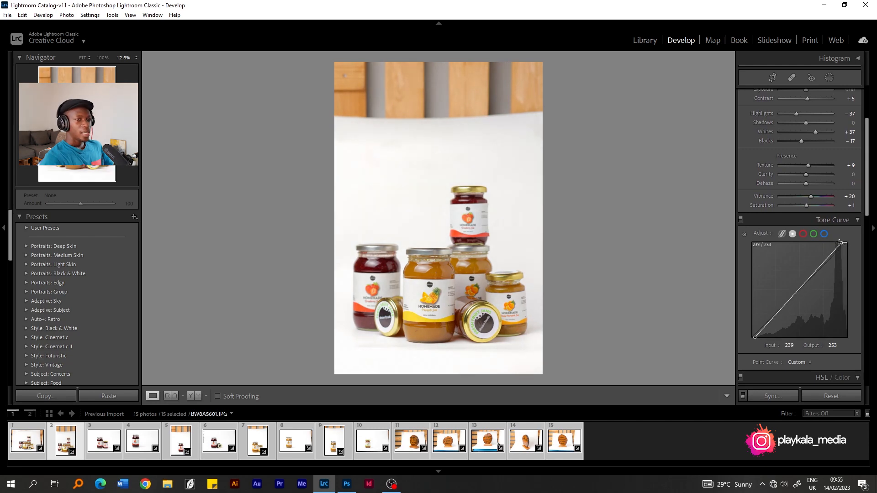
drag(840, 242, 839, 247)
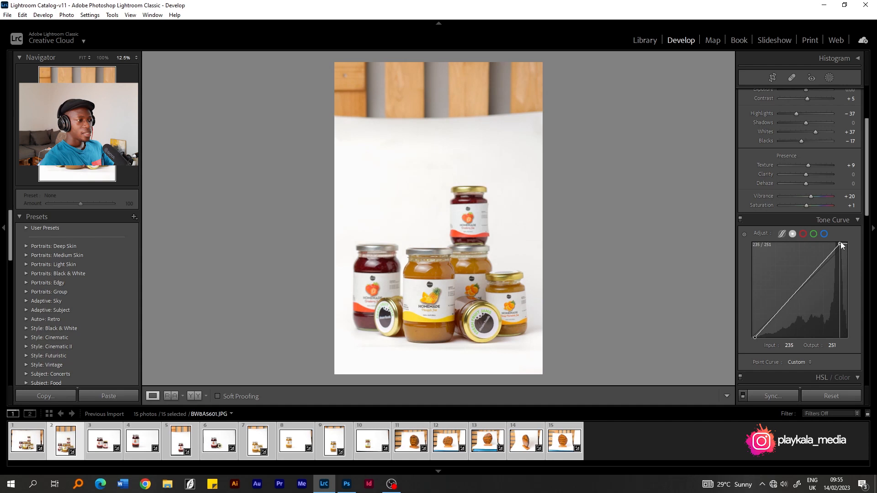
drag(842, 246, 840, 242)
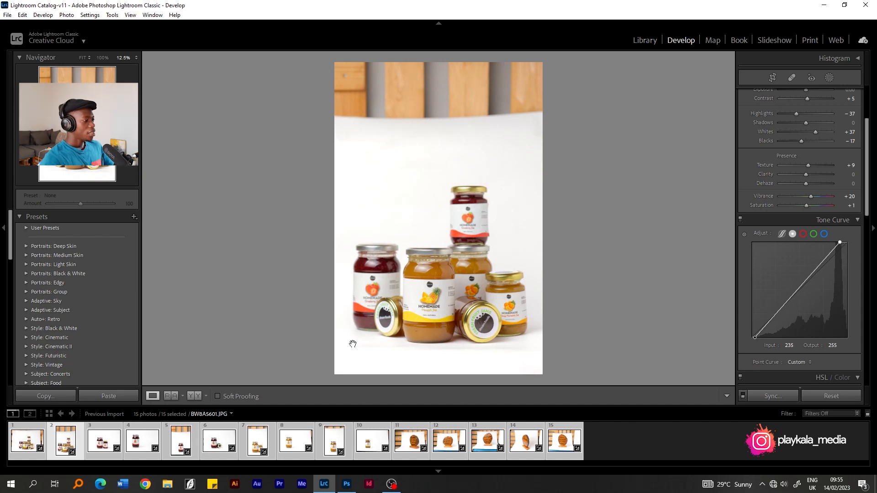
click(103, 441)
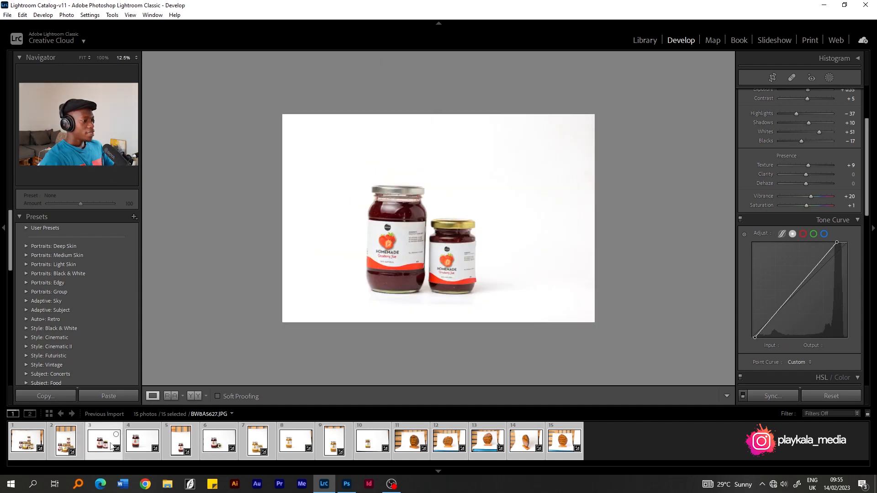
Step: Lower the orange jam jars photo's exposure to +0.09 and return to the stacked group shot
click(142, 441)
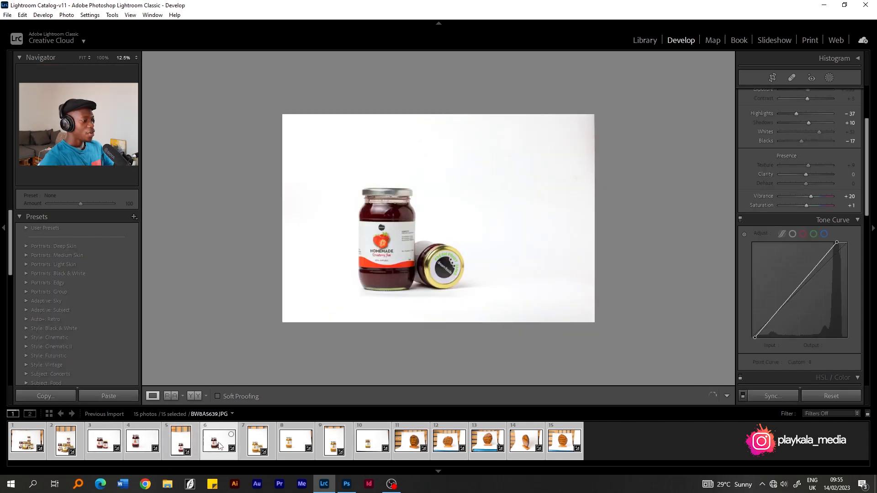
click(257, 441)
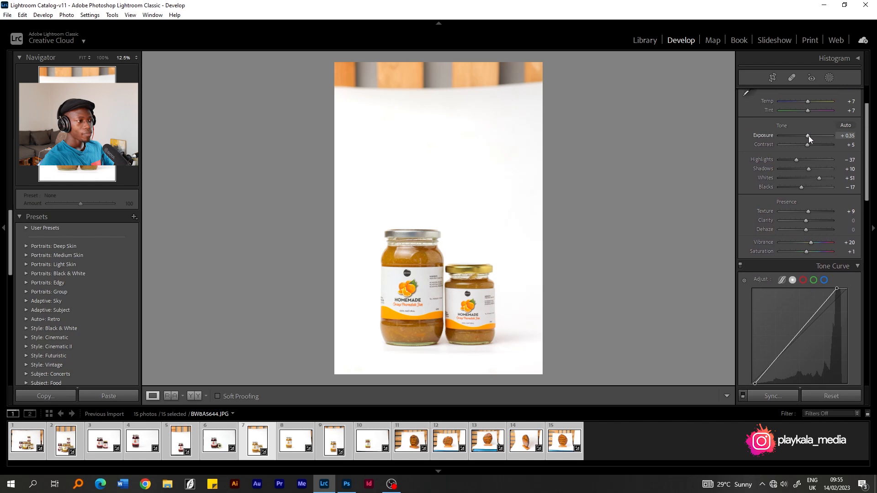
drag(811, 136, 806, 136)
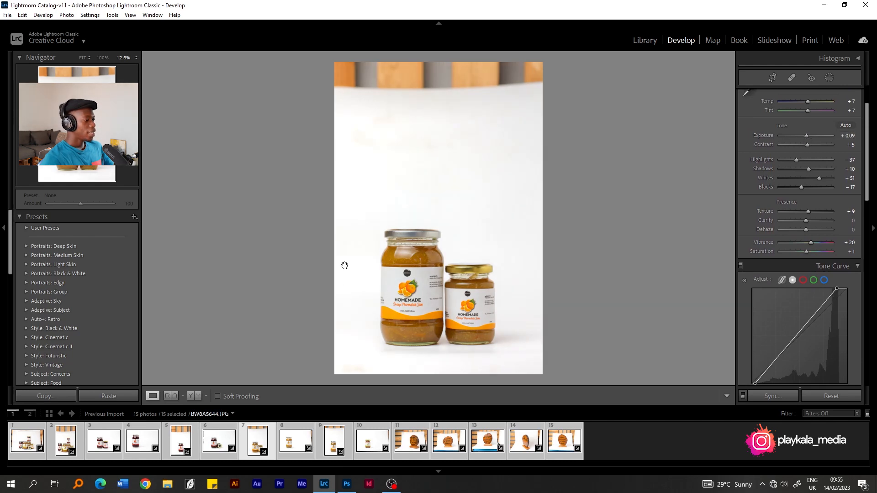
mouse_move(180, 441)
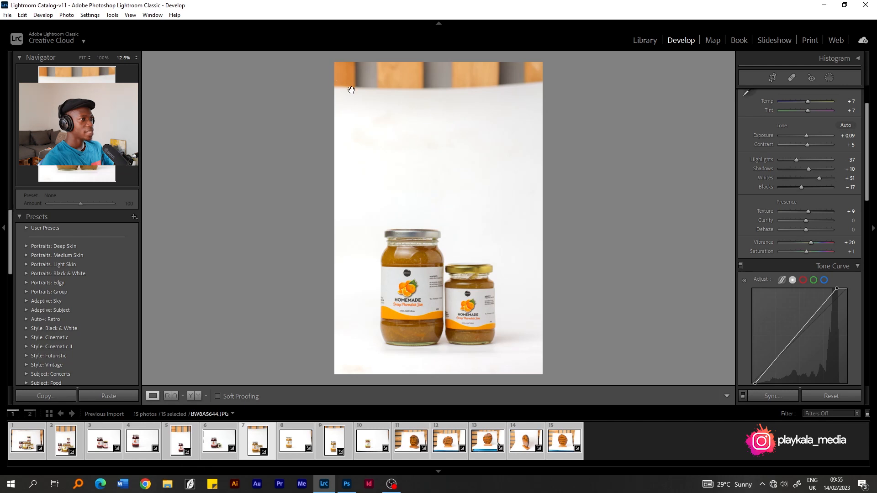
mouse_move(328, 91)
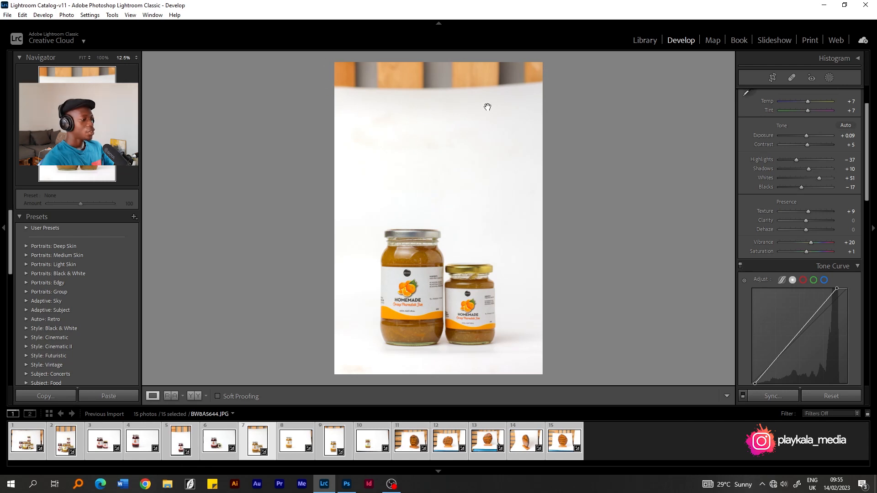
mouse_move(410, 215)
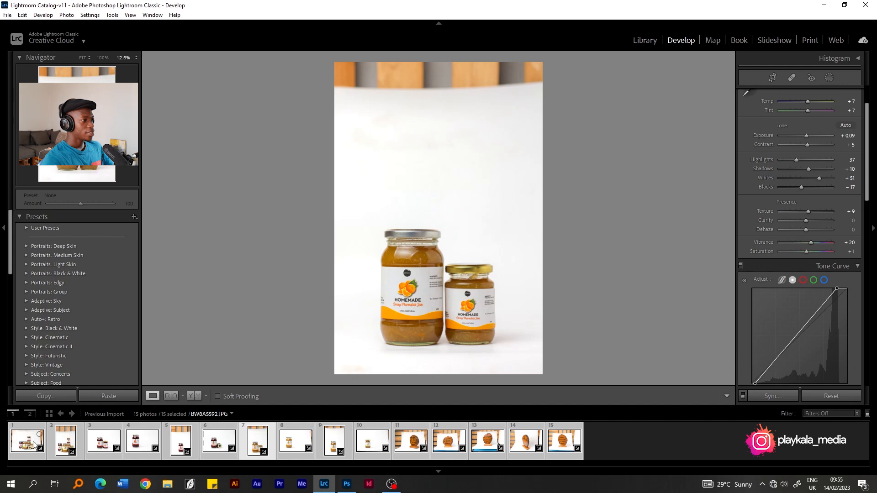
click(26, 441)
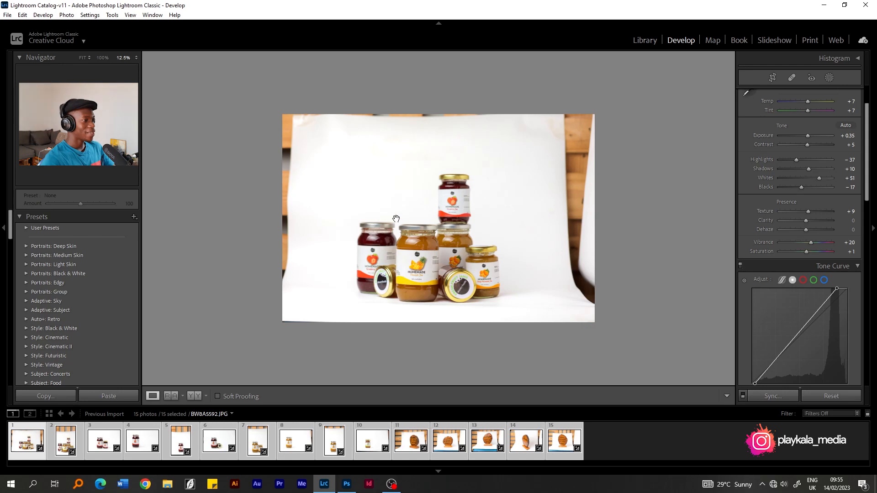
mouse_move(434, 200)
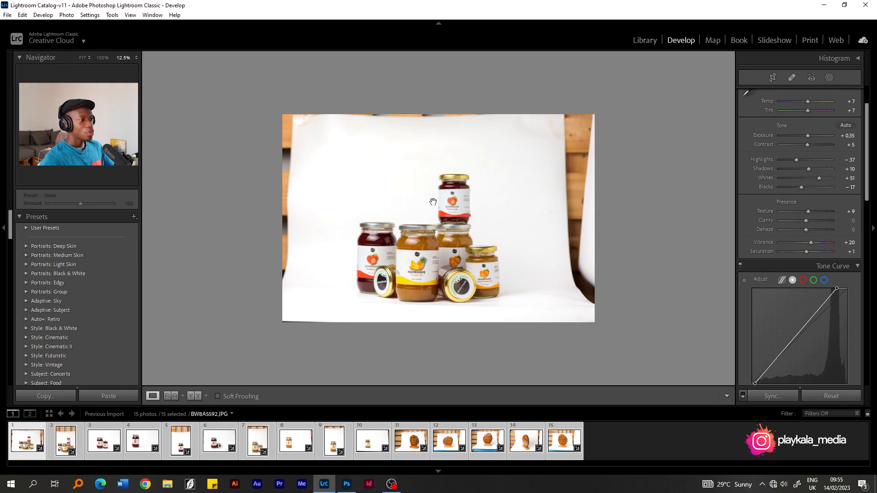
right_click(434, 202)
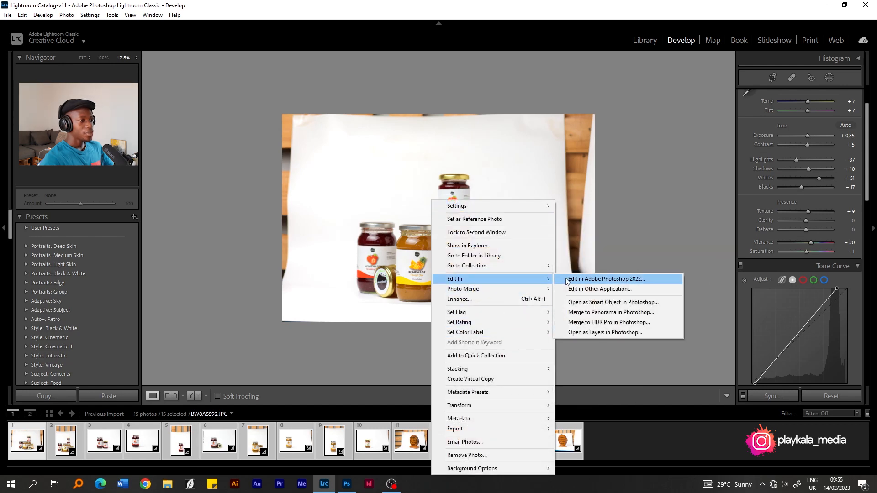
Step: Edit a copy with Lightroom adjustments in Adobe Photoshop 2022 and switch to Photoshop
click(605, 278)
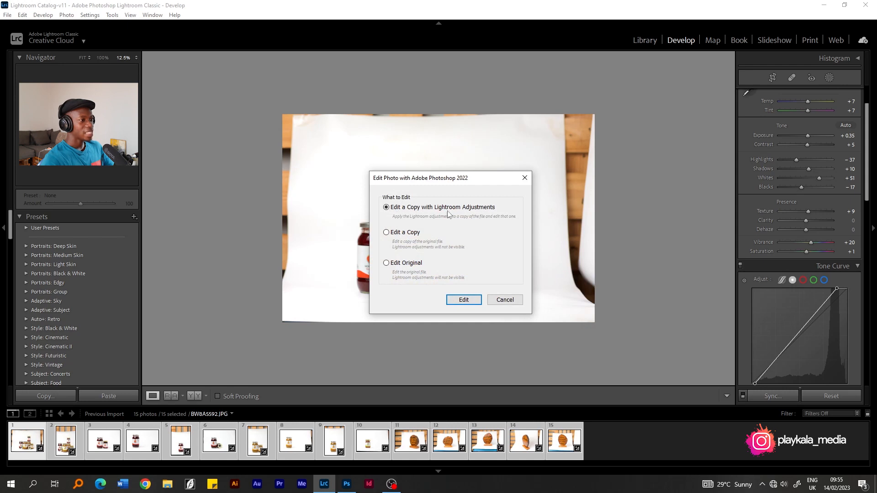
mouse_move(444, 215)
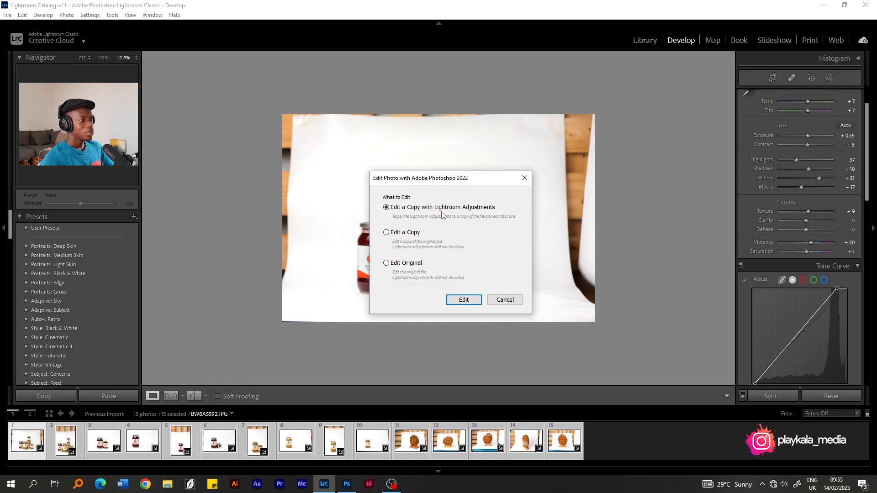
mouse_move(397, 213)
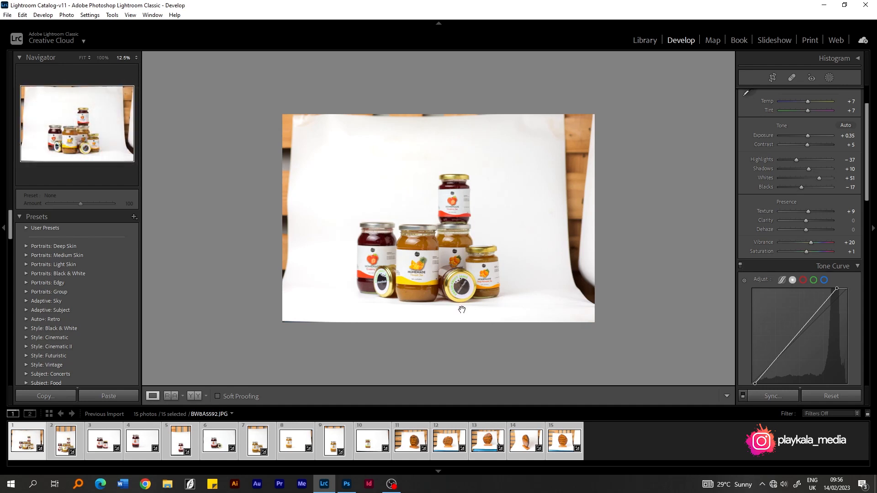
click(347, 484)
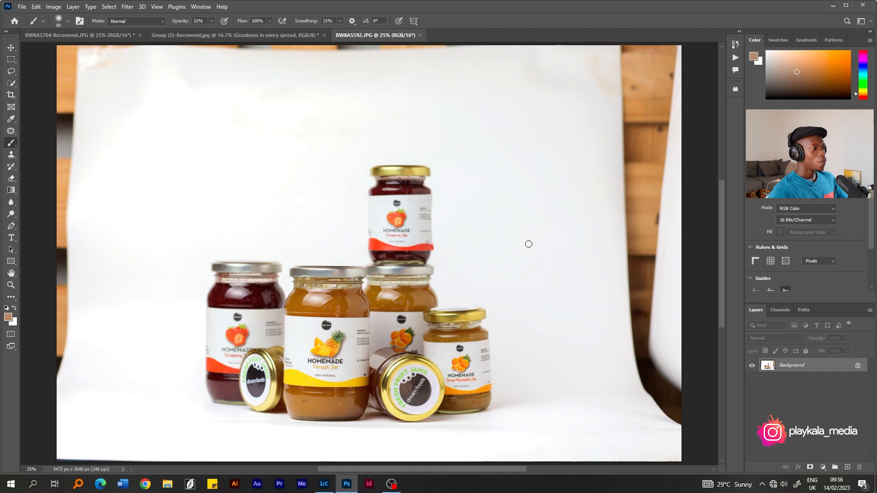
mouse_move(266, 124)
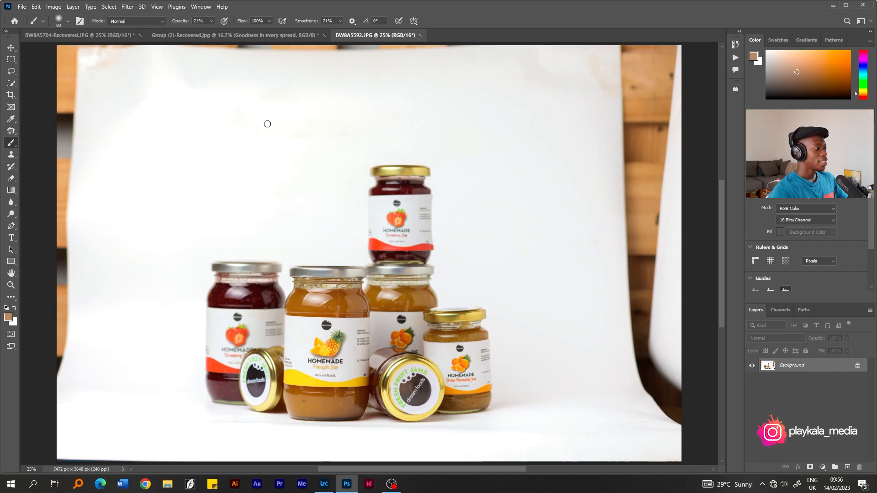
mouse_move(107, 320)
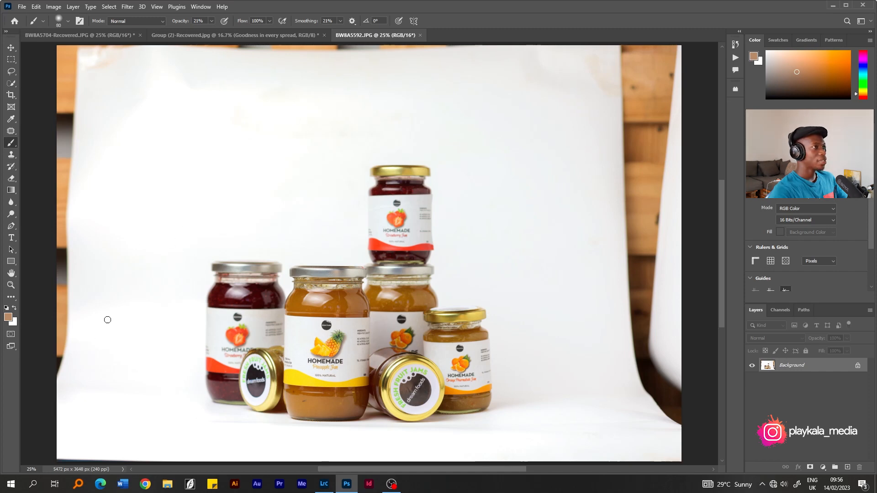
mouse_move(582, 215)
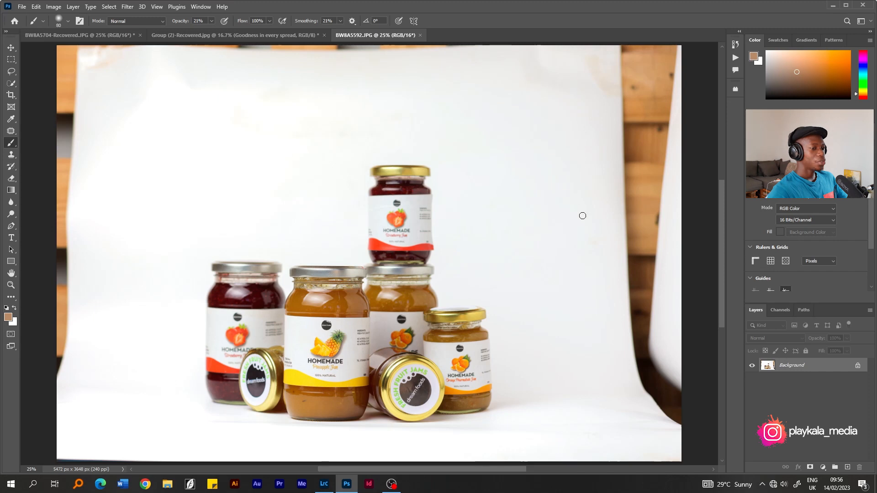
mouse_move(565, 398)
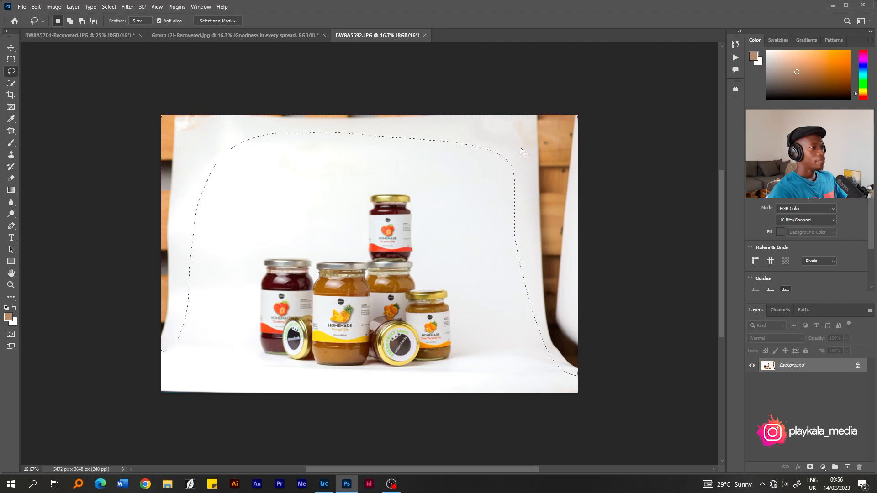
Step: Right-click the feathered lasso selection around the jars' backdrop to bring up its actions
right_click(520, 152)
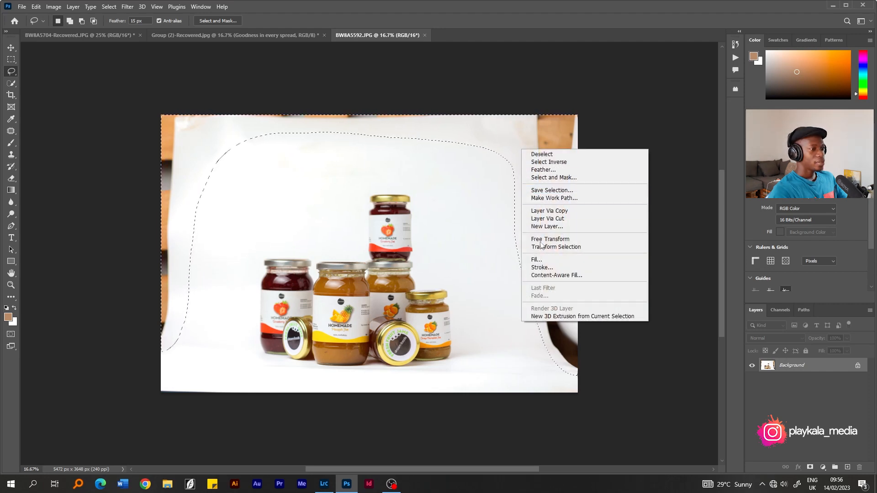
mouse_move(536, 259)
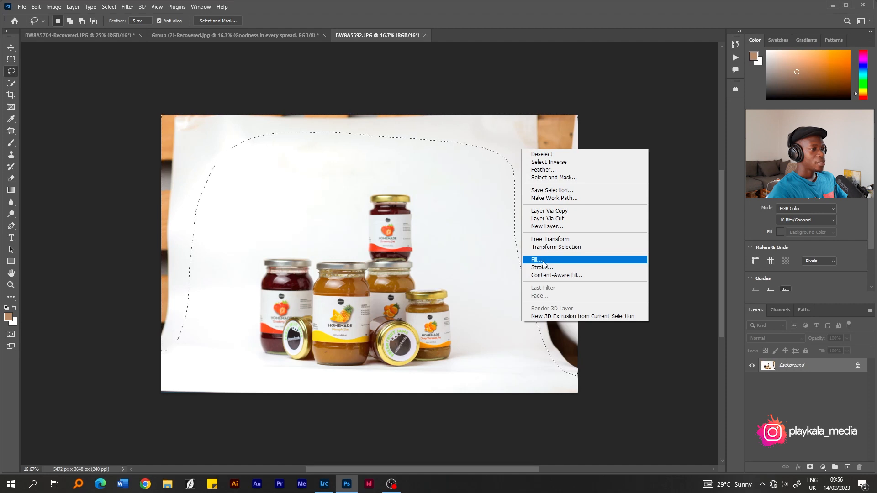
Step: Fill the backdrop selection with Content-Aware fill to make it clean white
click(536, 259)
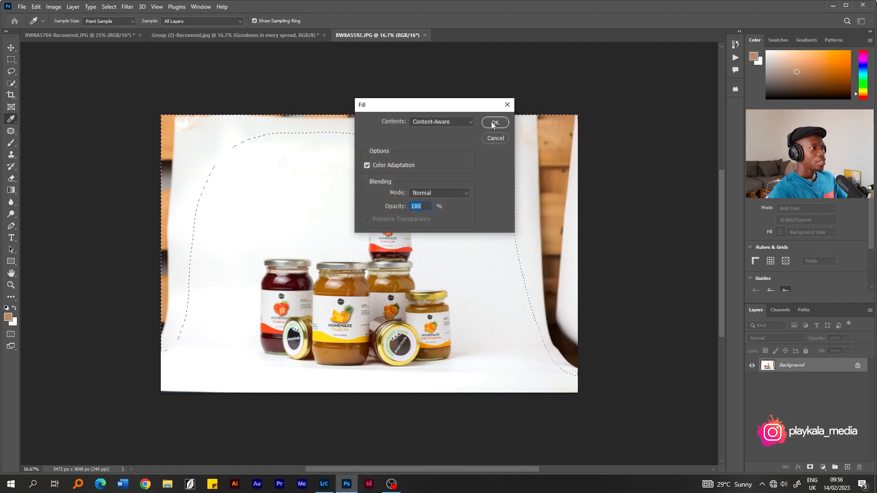
click(494, 123)
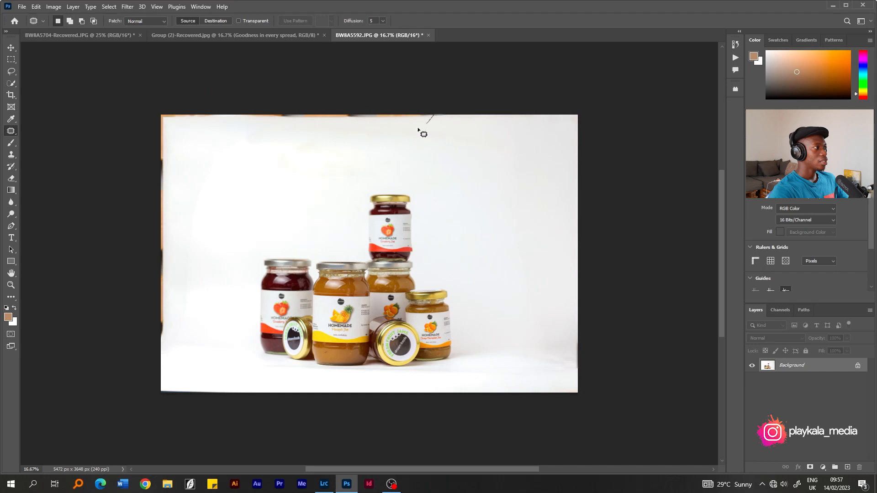
Step: Patch the dark streak and leftover marks along the top and top-left edges with clean white
drag(428, 117, 171, 117)
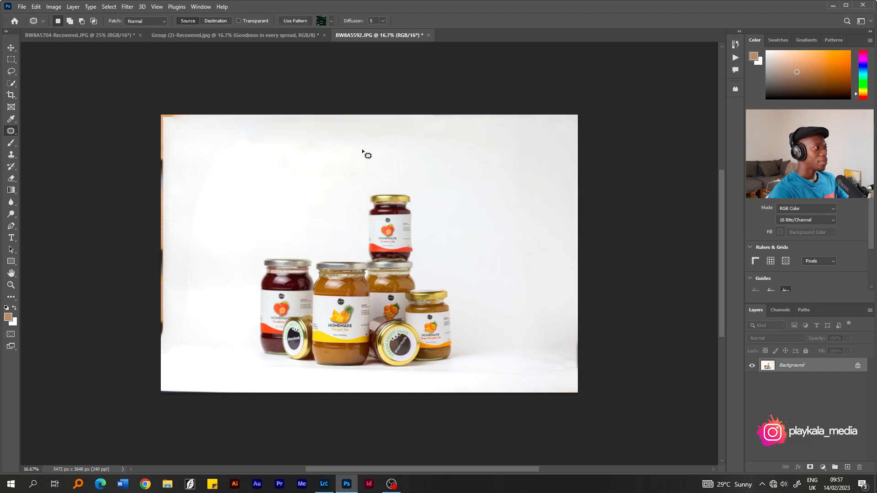
drag(367, 155, 167, 196)
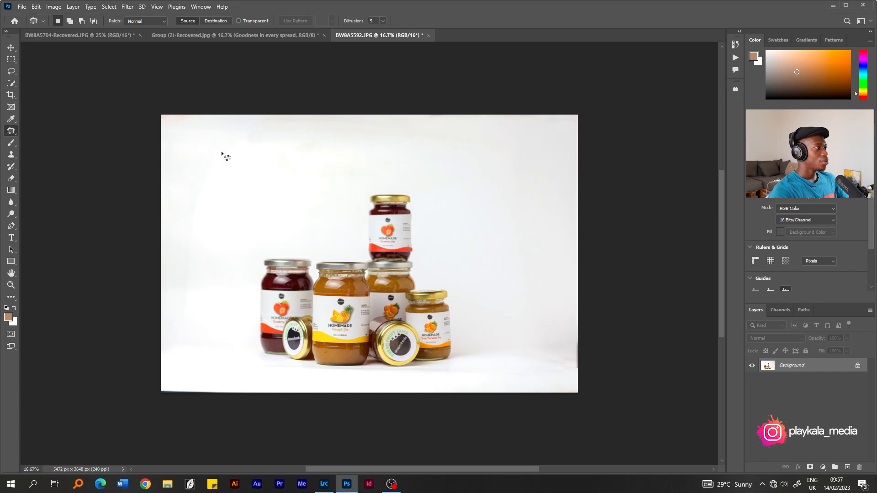
drag(166, 128, 198, 140)
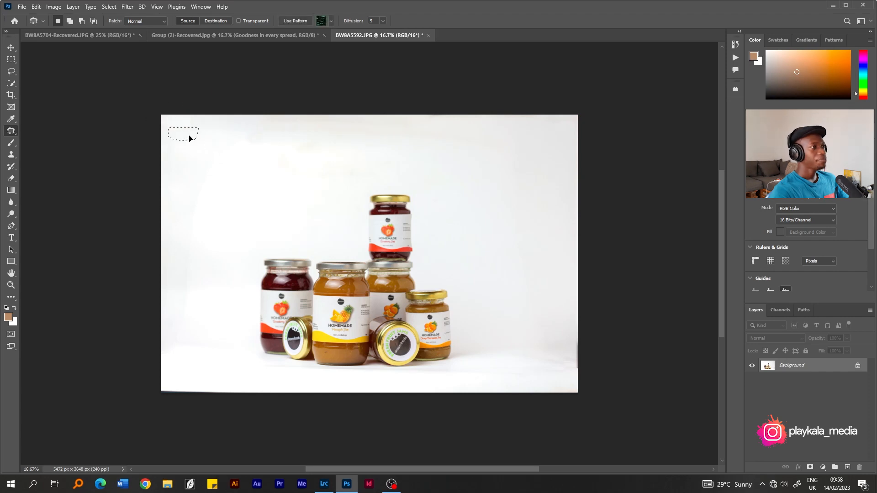